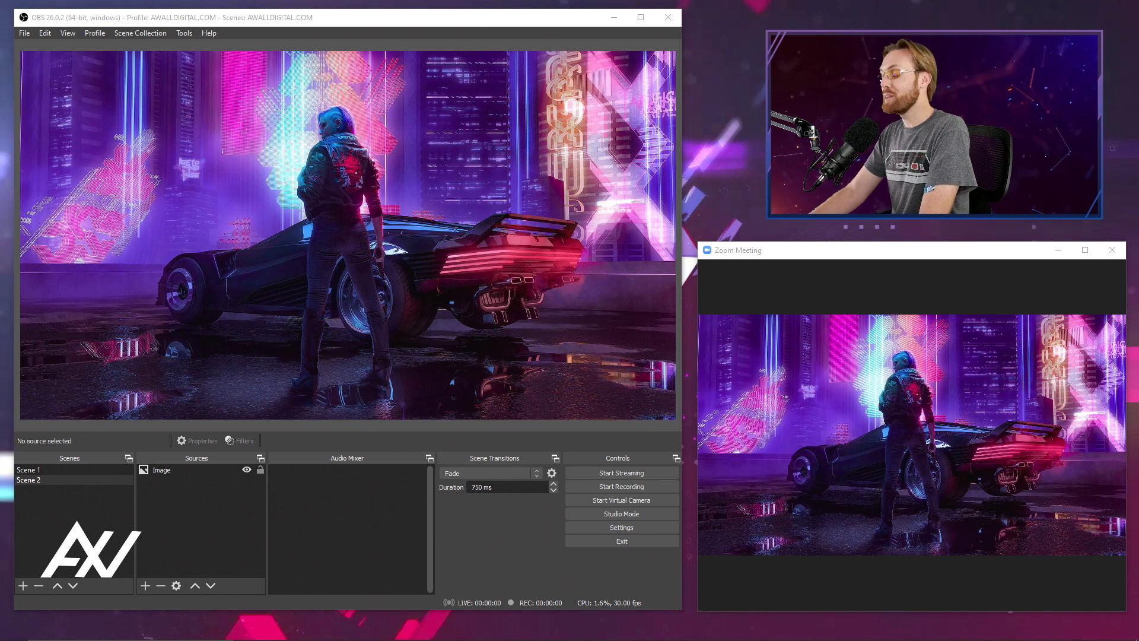
{"action": "mouse_move", "coordinate": [479, 249]}
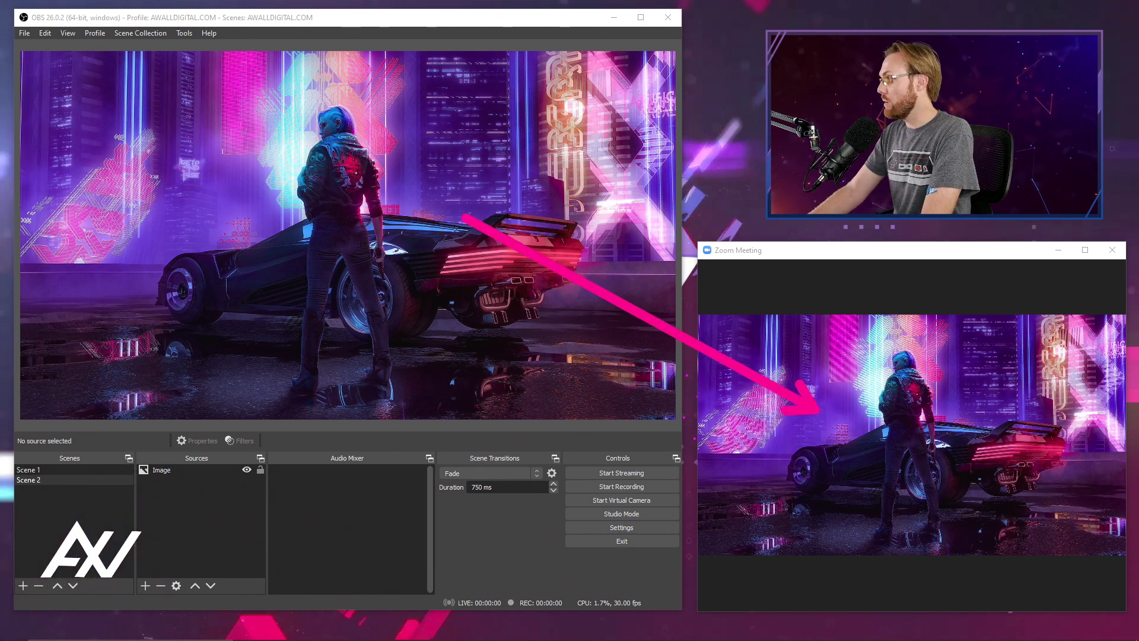
{"action": "mouse_move", "coordinate": [78, 483]}
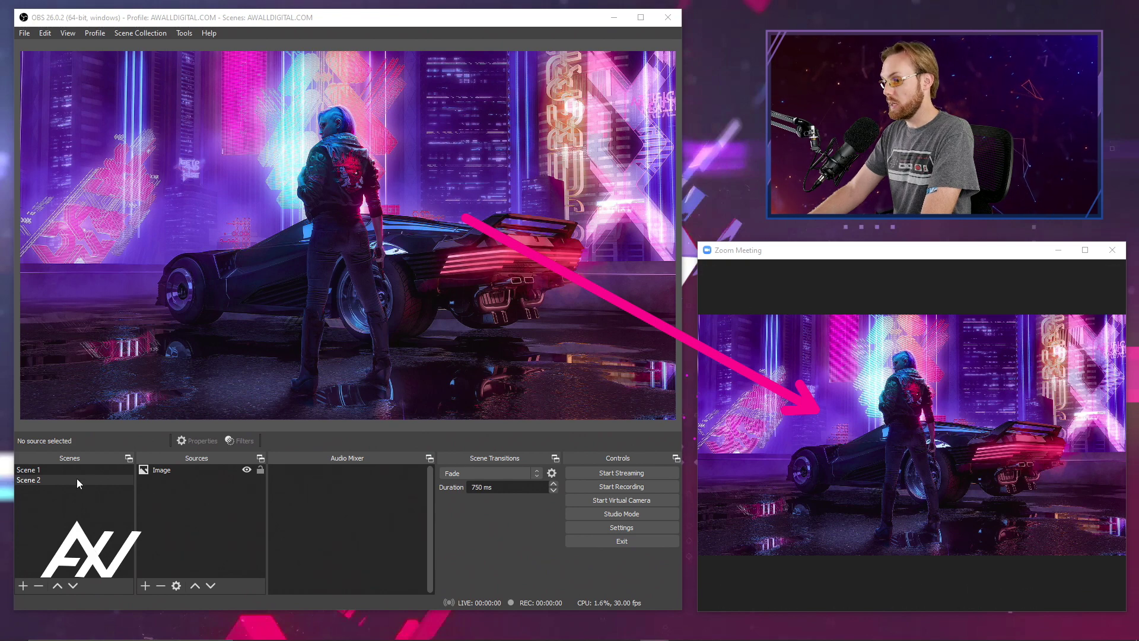
Make Scene 1 the active OBS scene so the webcam shot feeds the Zoom meeting
{"action": "left_click", "coordinate": [28, 470]}
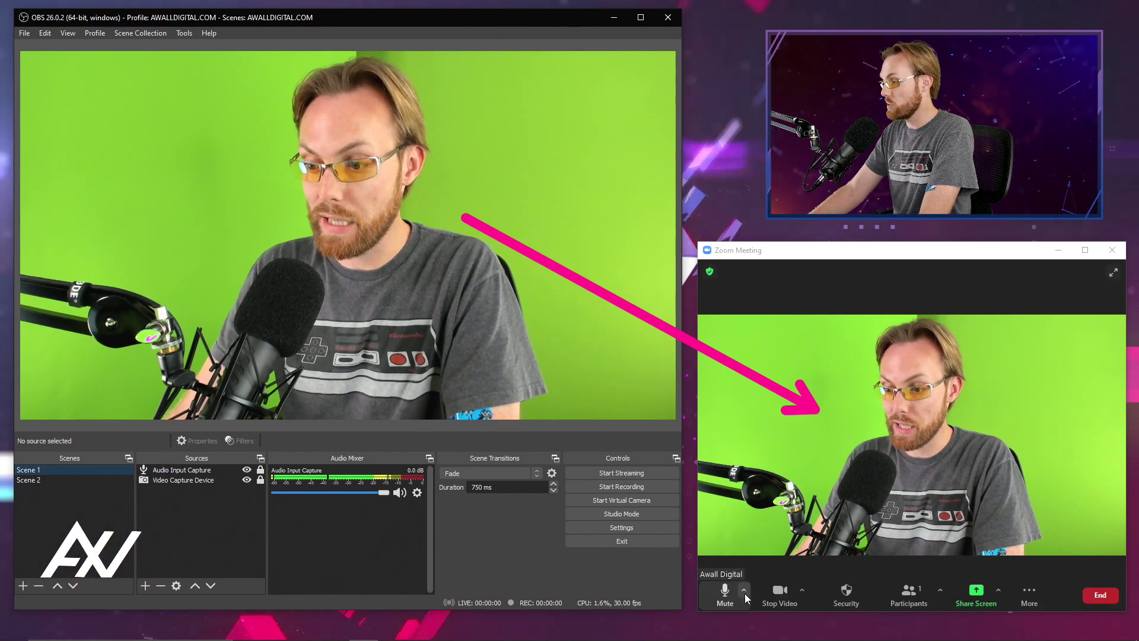
{"action": "left_click", "coordinate": [744, 590]}
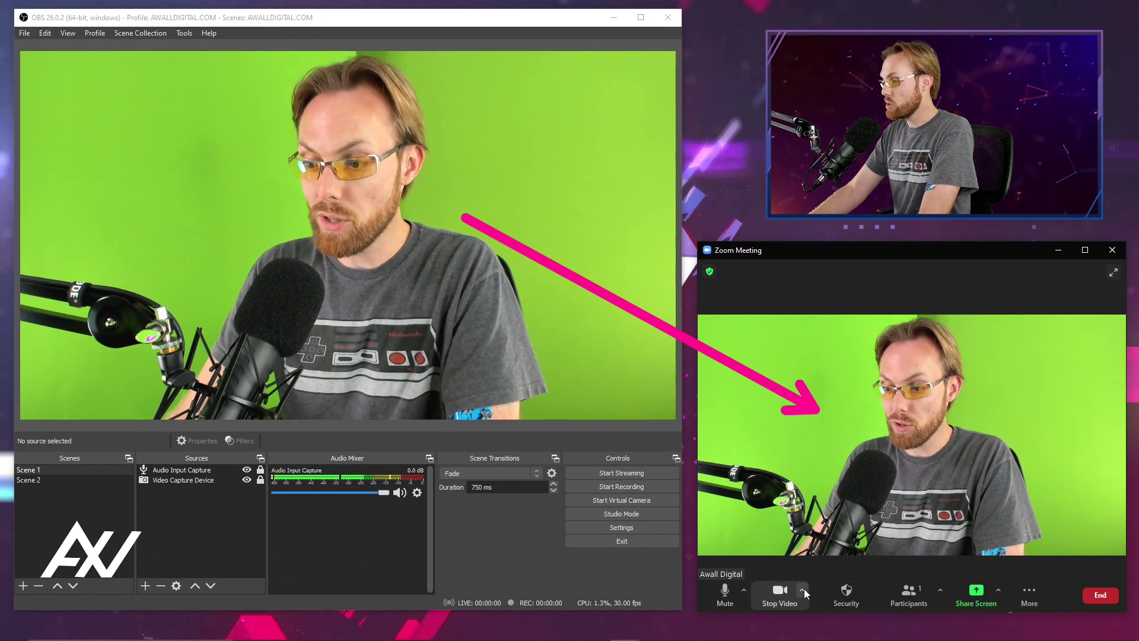
{"action": "mouse_move", "coordinate": [934, 486]}
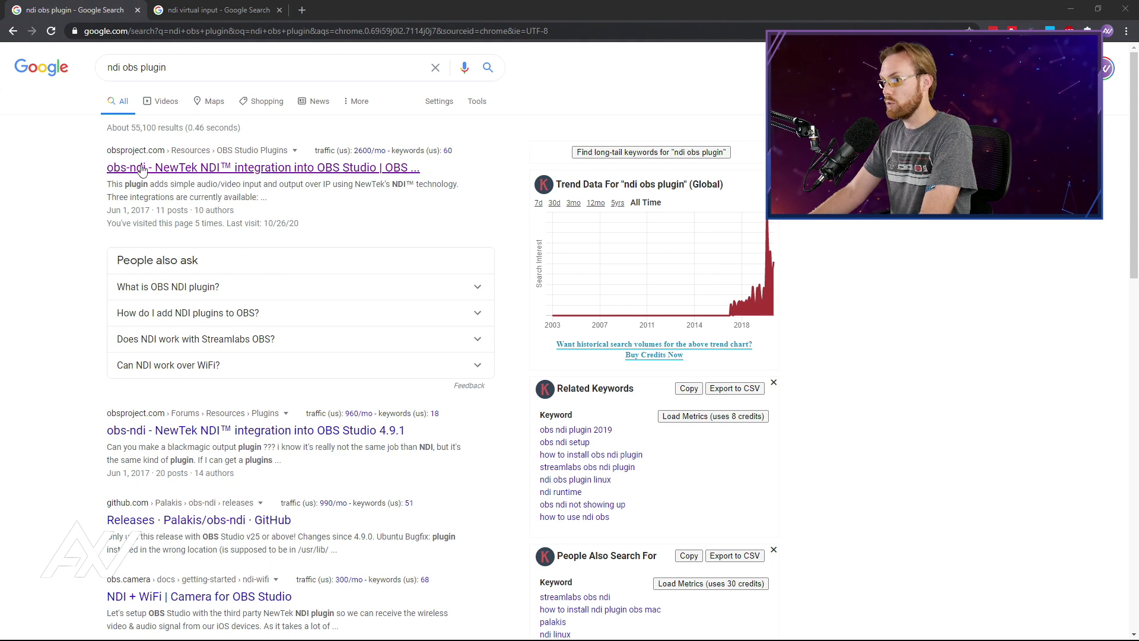
{"action": "mouse_move", "coordinate": [151, 178]}
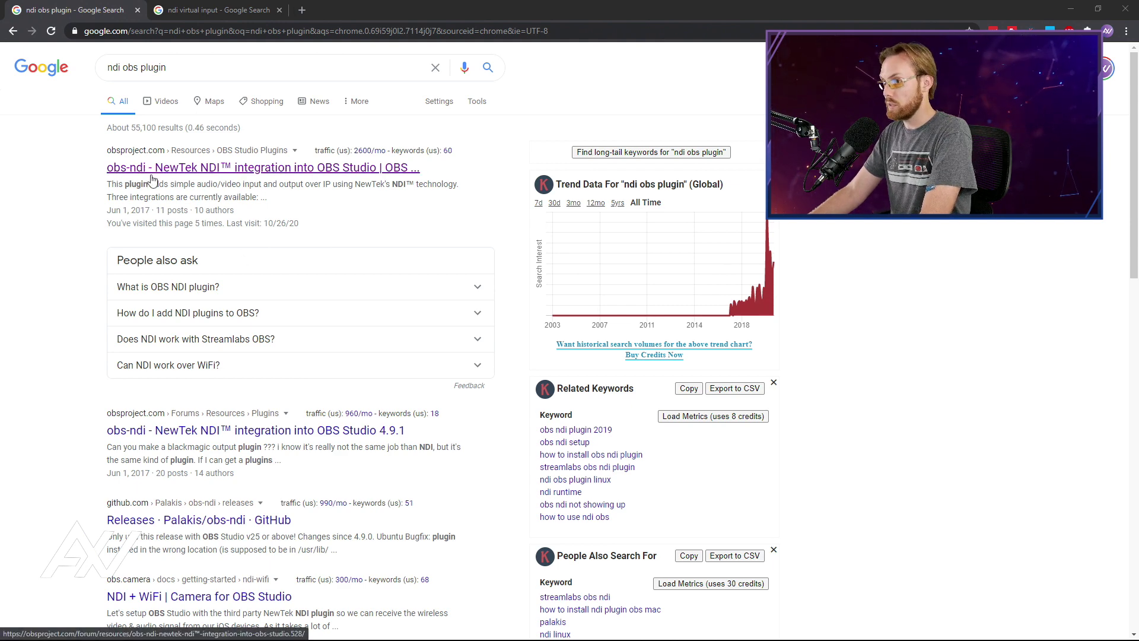
Reach the obs-ndi 4.9.0 release notes from the obsproject.com plugin page's Latest updates
{"action": "left_click", "coordinate": [264, 167]}
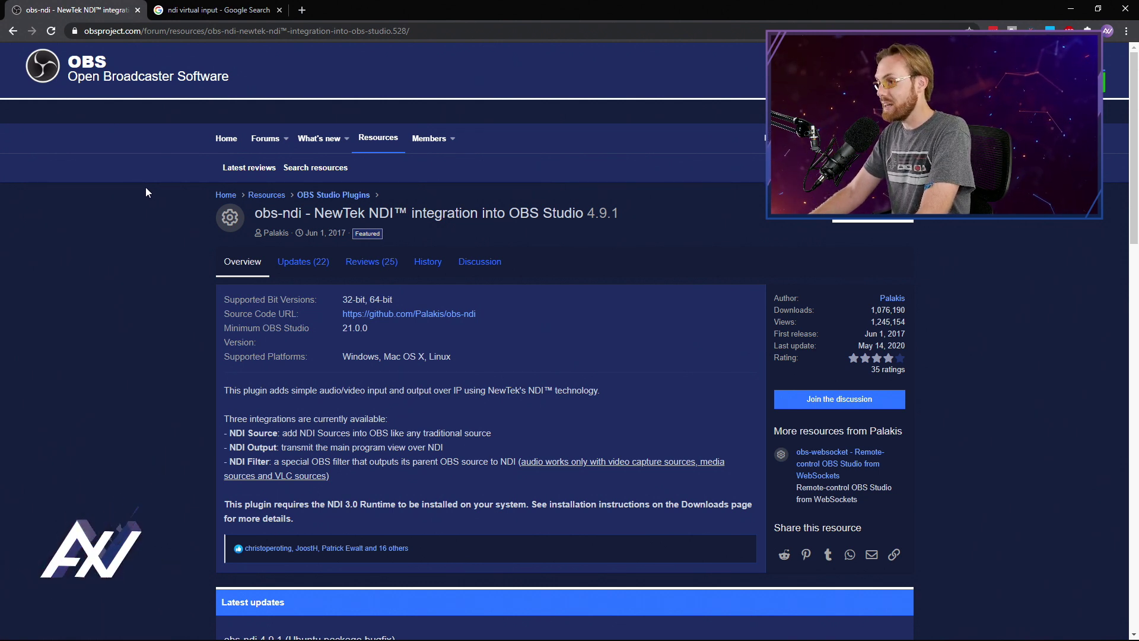
{"action": "mouse_move", "coordinate": [144, 220]}
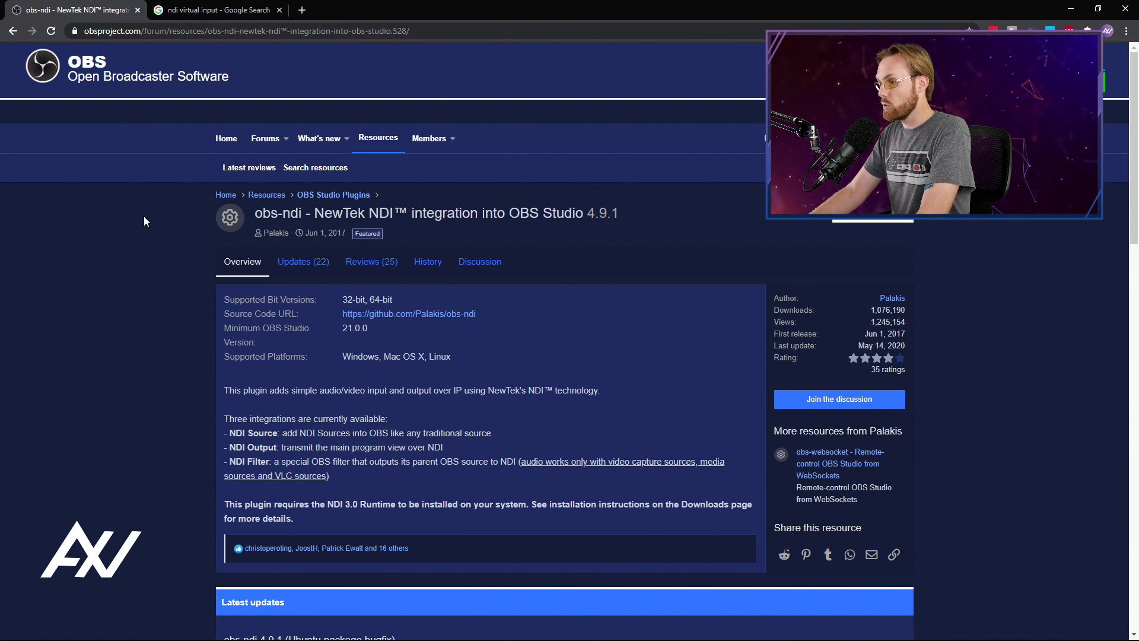
{"action": "mouse_move", "coordinate": [138, 293]}
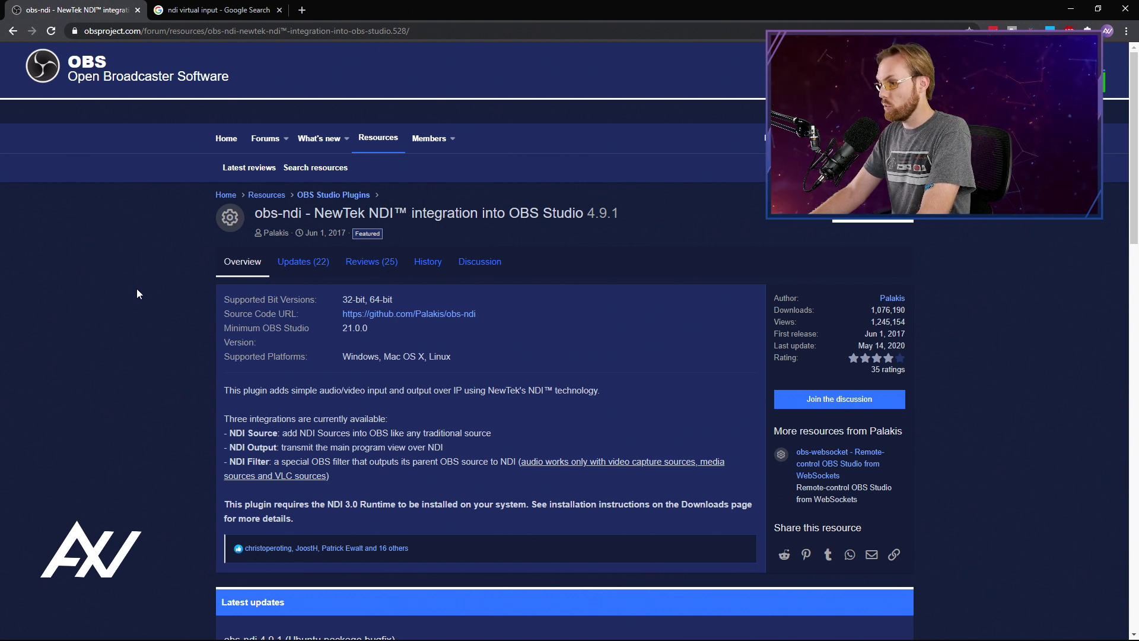
{"action": "scroll", "scroll_direction": "down", "scroll_amount": 3}
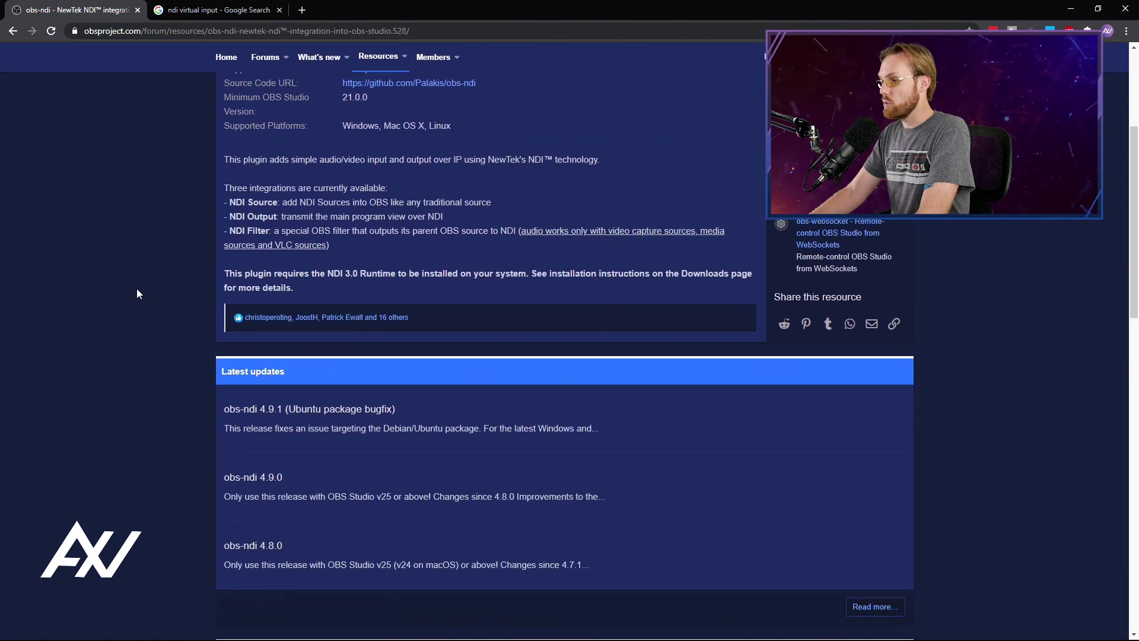
{"action": "scroll", "scroll_direction": "down", "scroll_amount": 3}
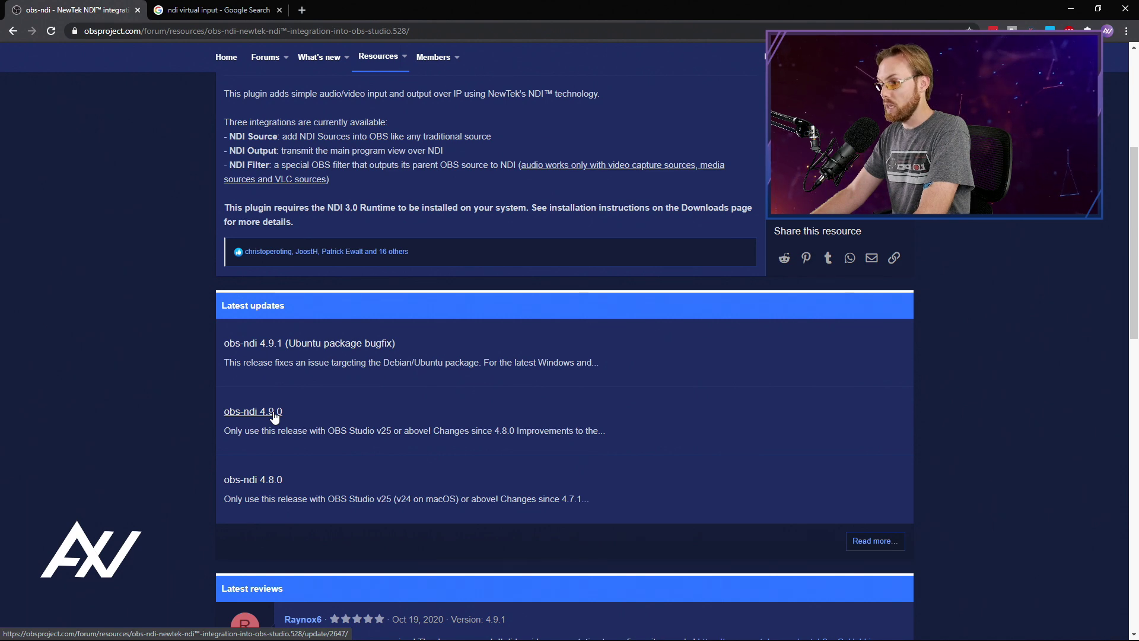
{"action": "left_click", "coordinate": [253, 412]}
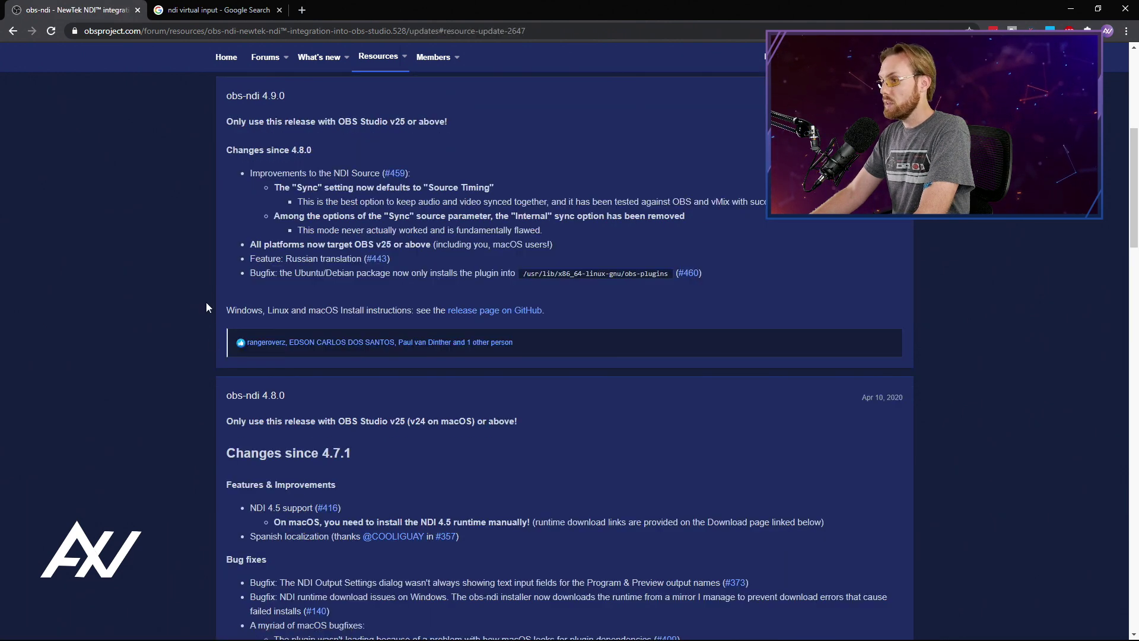
{"action": "mouse_move", "coordinate": [495, 310]}
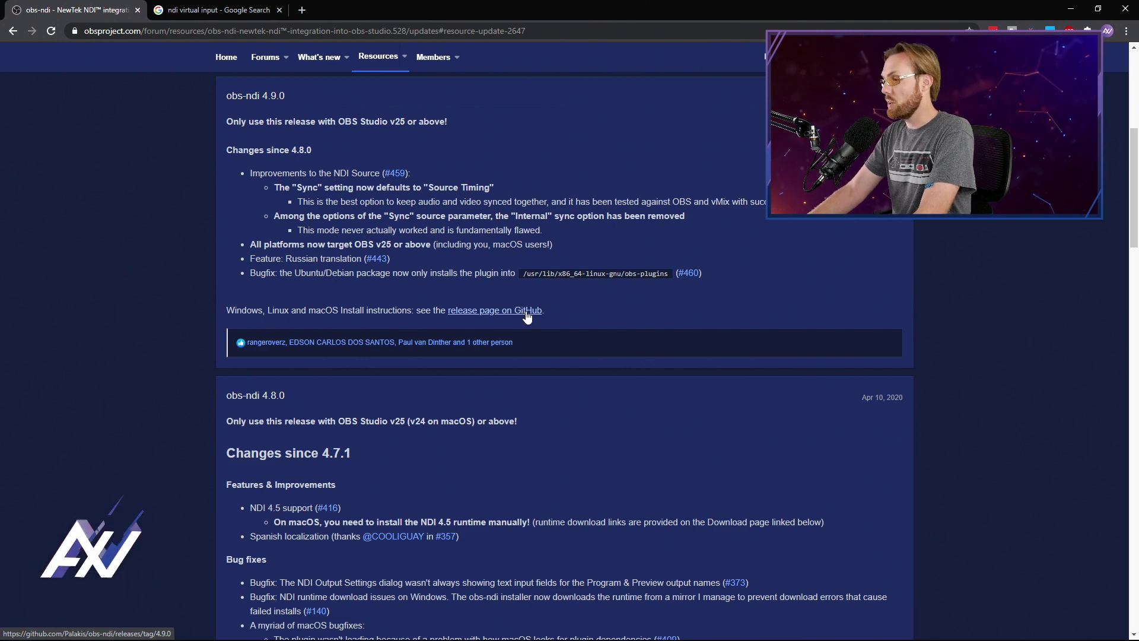
Download obs-ndi-4.9.0-Windows-Installer.exe from the release's Assets on GitHub
{"action": "left_click", "coordinate": [495, 309]}
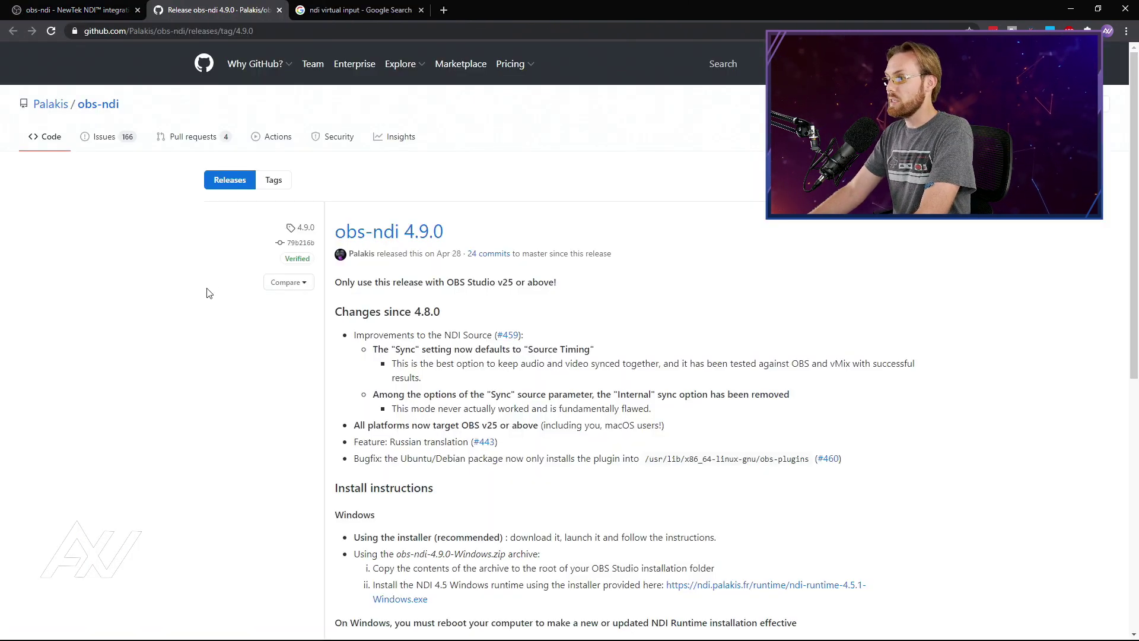
{"action": "mouse_move", "coordinate": [180, 311]}
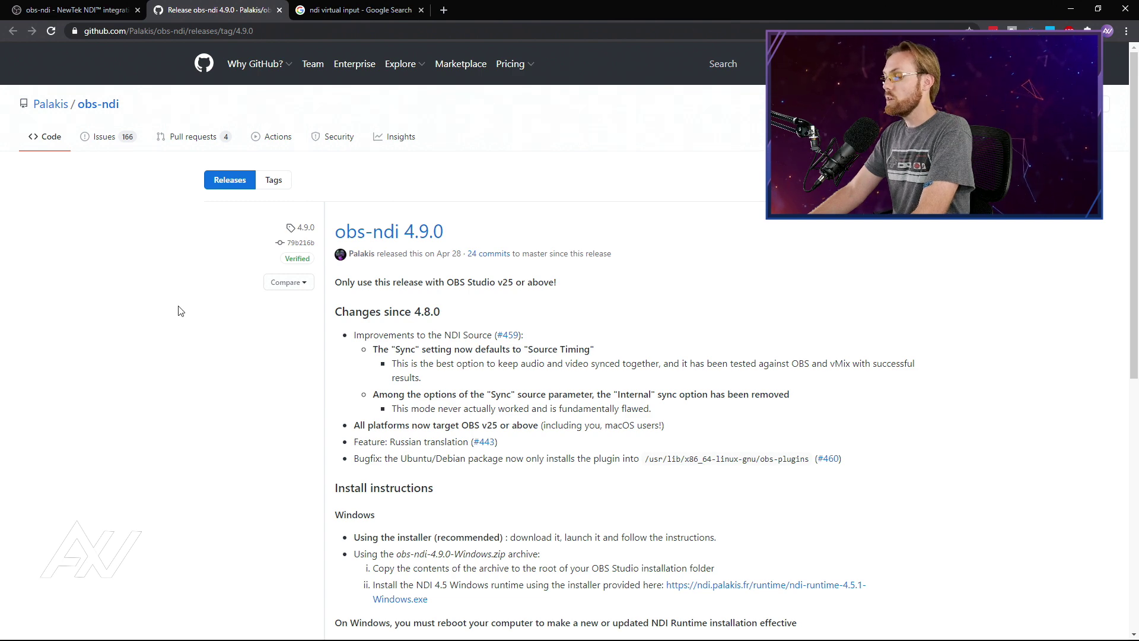
{"action": "scroll", "scroll_direction": "down", "scroll_amount": 3}
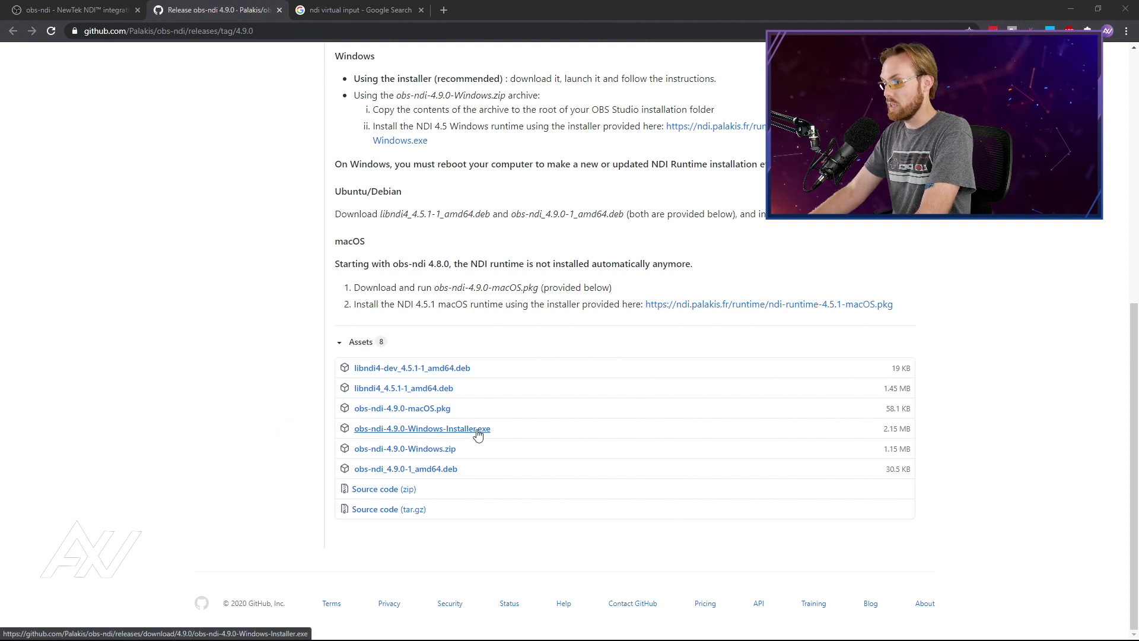
{"action": "left_click", "coordinate": [423, 429]}
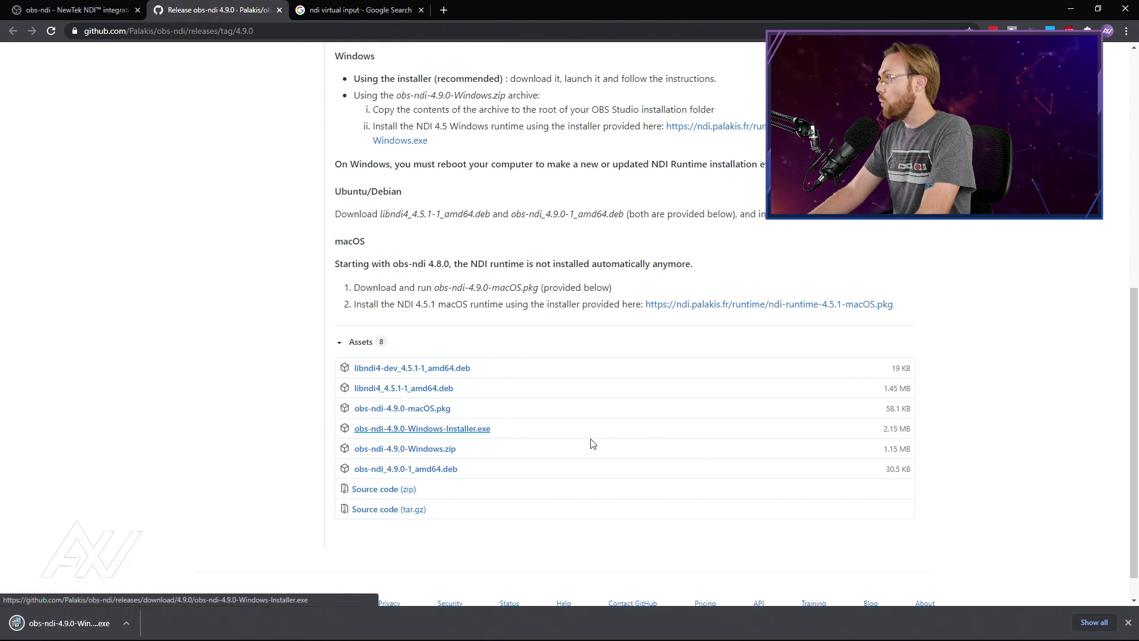
{"action": "mouse_move", "coordinate": [107, 355]}
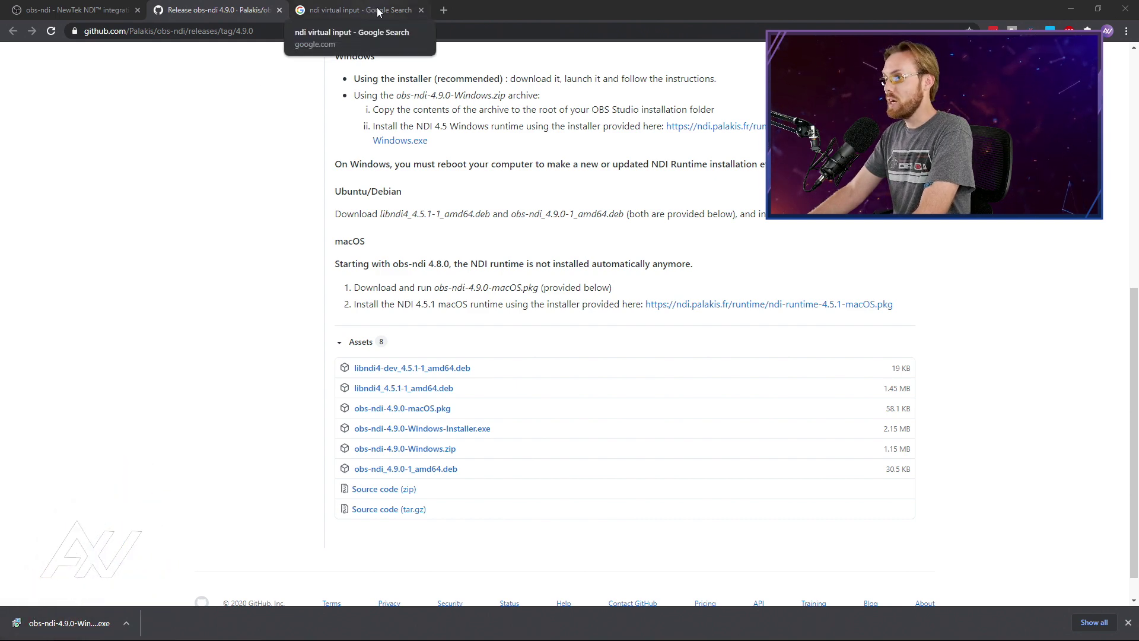
Reach the NDI Tools download section on NDI.tv from the 'ndi virtual input' search results
{"action": "left_click", "coordinate": [356, 10]}
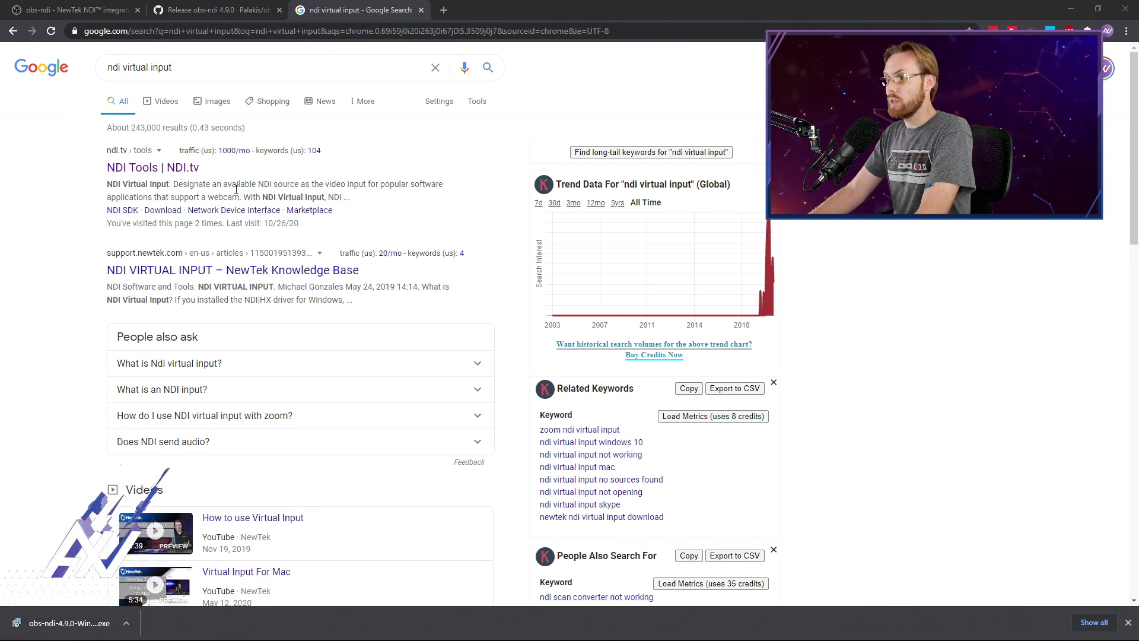
{"action": "mouse_move", "coordinate": [153, 168]}
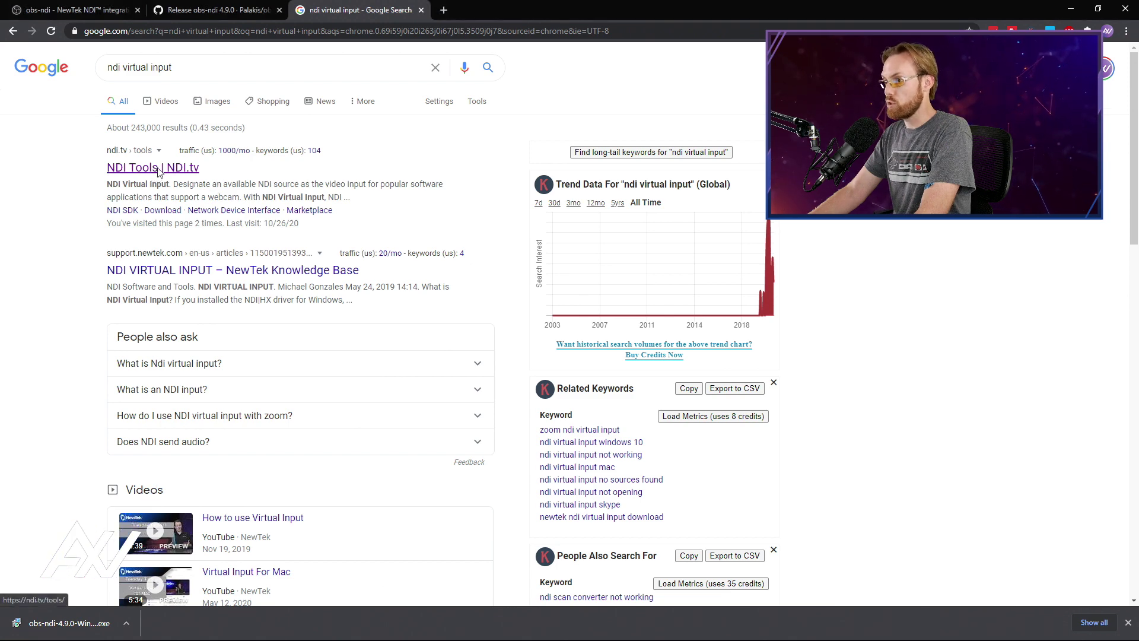
{"action": "left_click", "coordinate": [153, 167]}
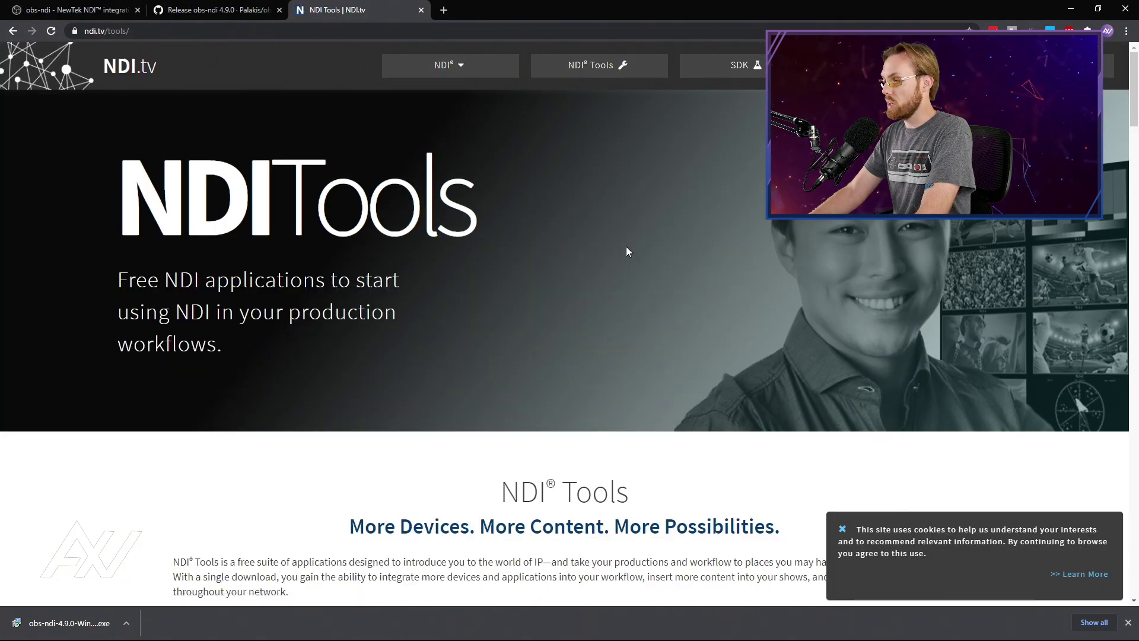
{"action": "scroll", "scroll_direction": "down", "scroll_amount": 3}
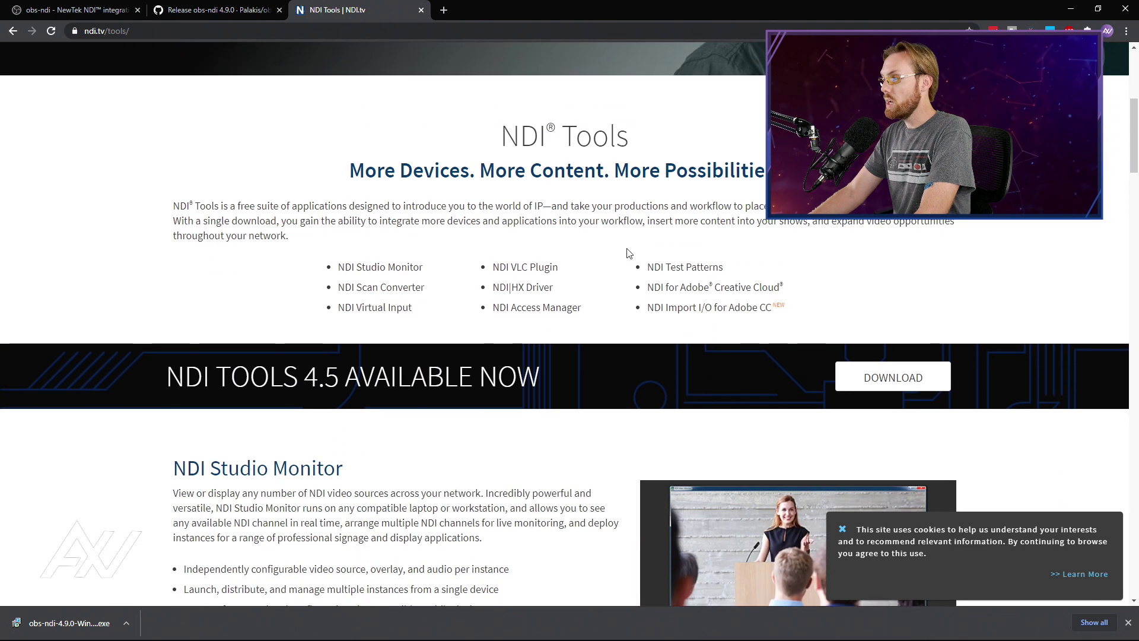
{"action": "mouse_move", "coordinate": [918, 383]}
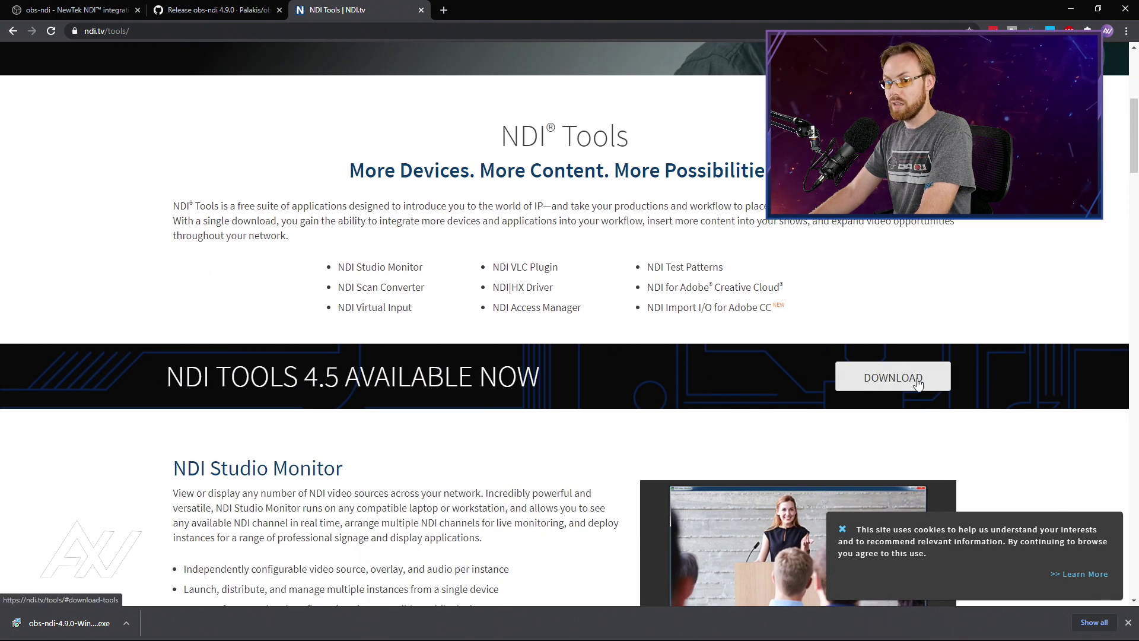
{"action": "mouse_move", "coordinate": [928, 384]}
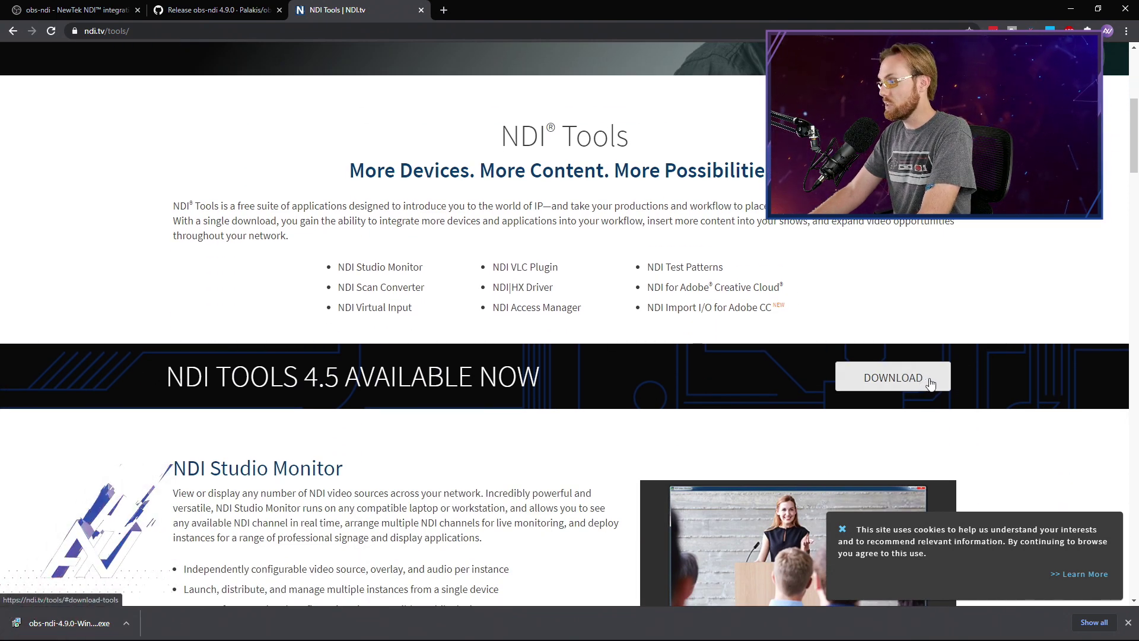
{"action": "left_click", "coordinate": [893, 377]}
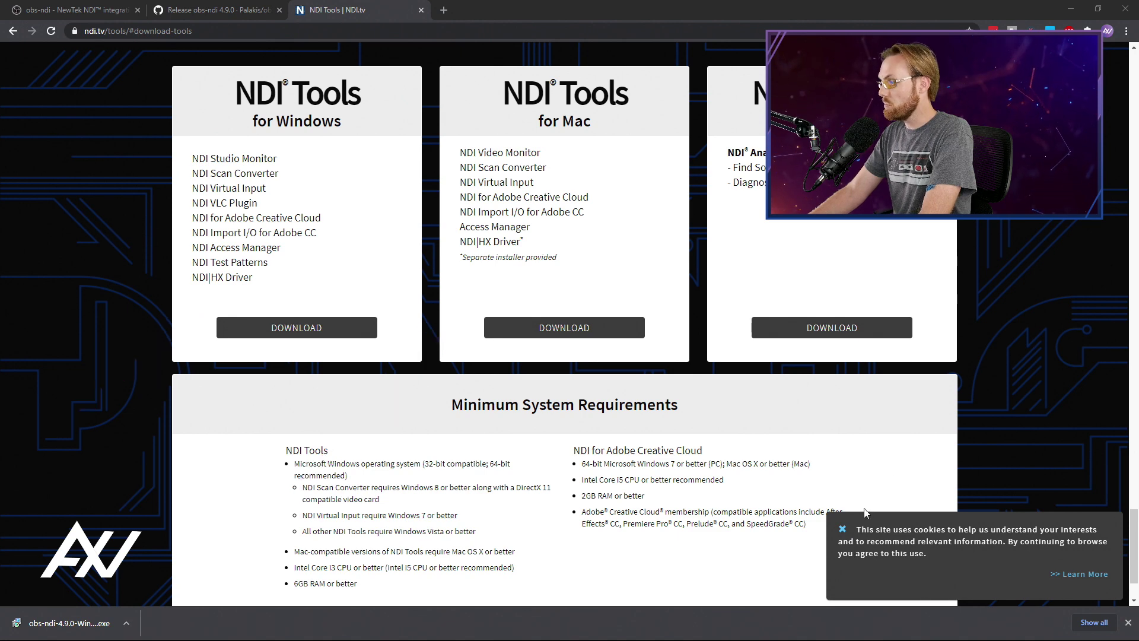
Request the NDI Tools for Windows download, bringing up its sign-up form
{"action": "left_click", "coordinate": [296, 328]}
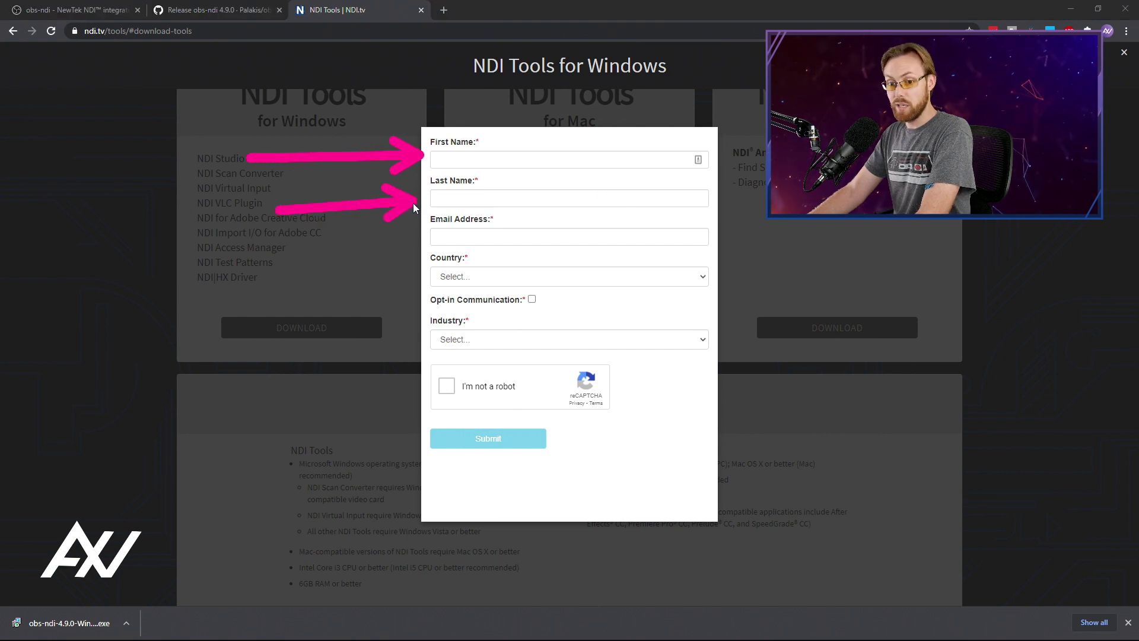
{"action": "mouse_move", "coordinate": [298, 309]}
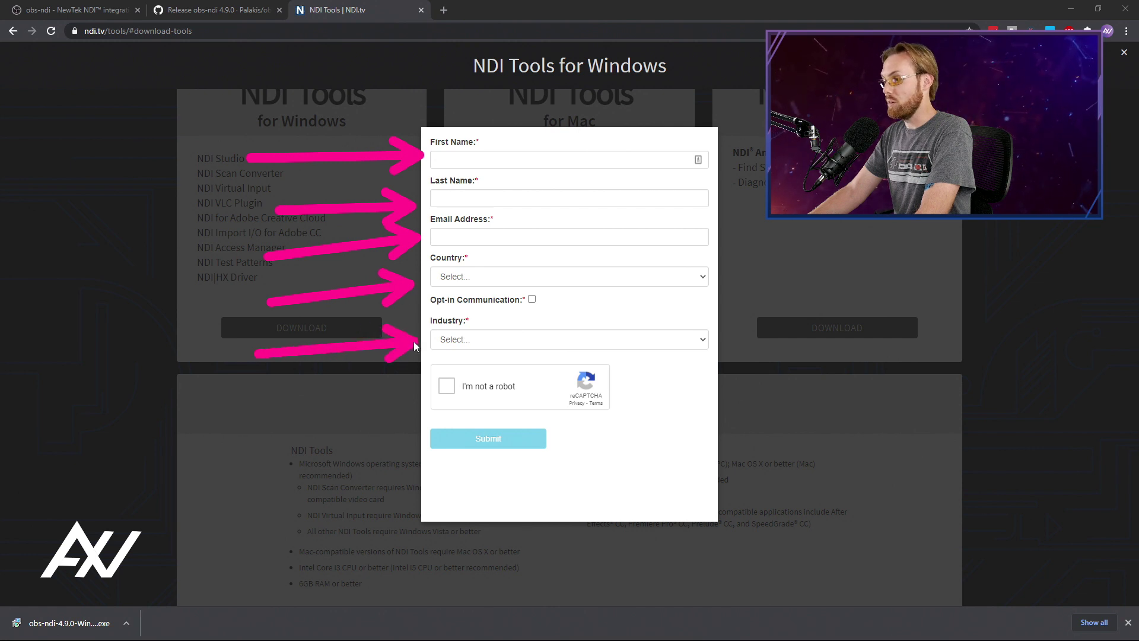
{"action": "mouse_move", "coordinate": [914, 344]}
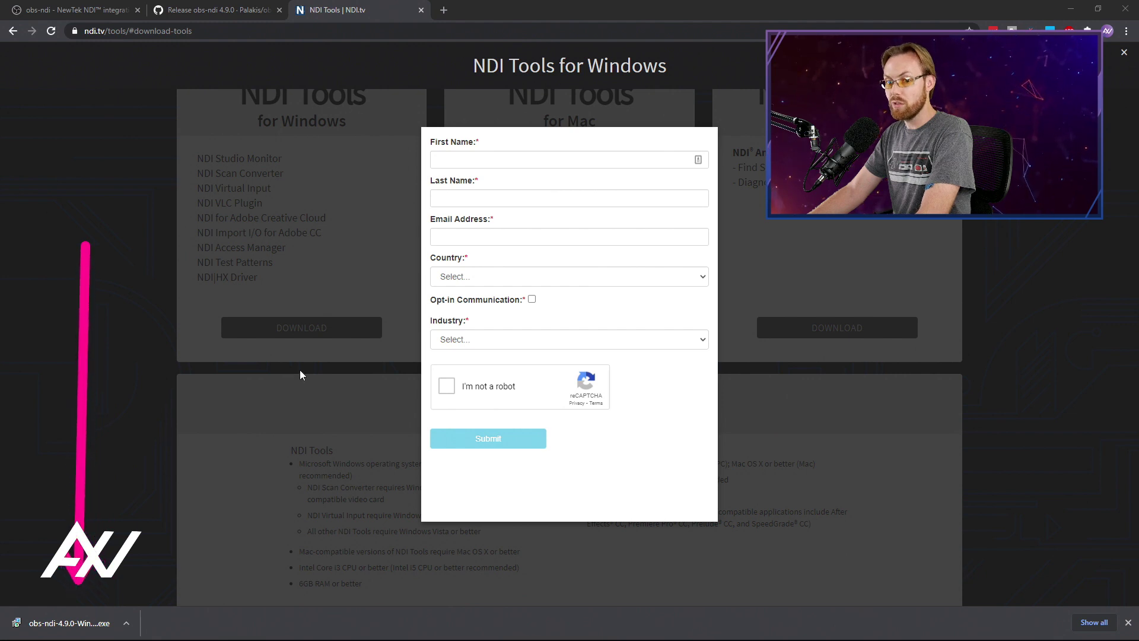
{"action": "mouse_move", "coordinate": [245, 354]}
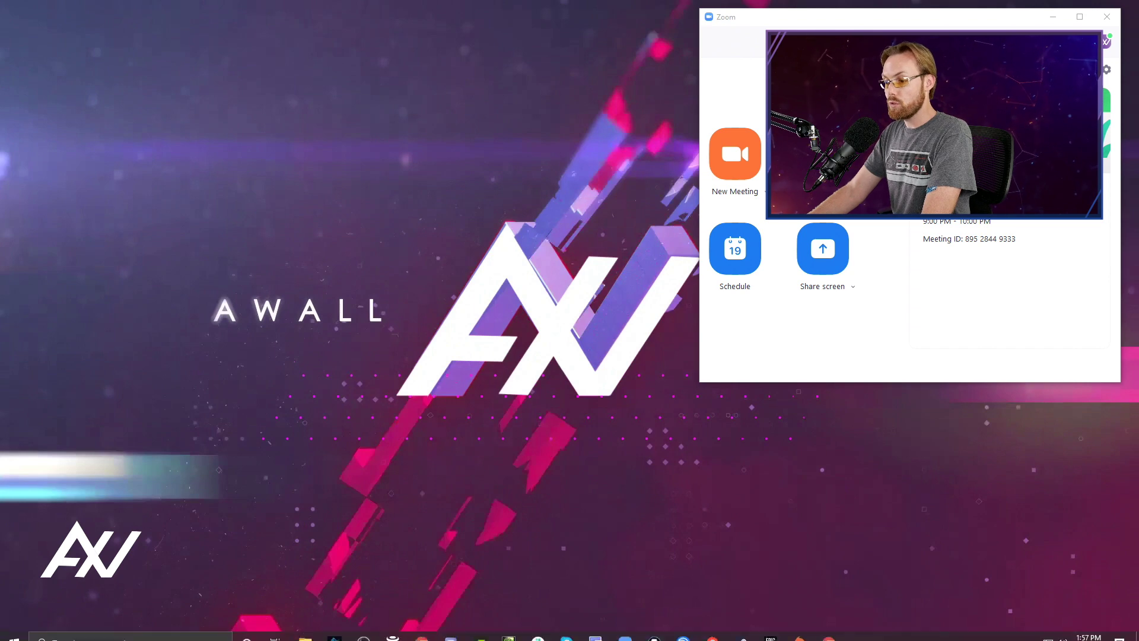
{"action": "left_click", "coordinate": [13, 629]}
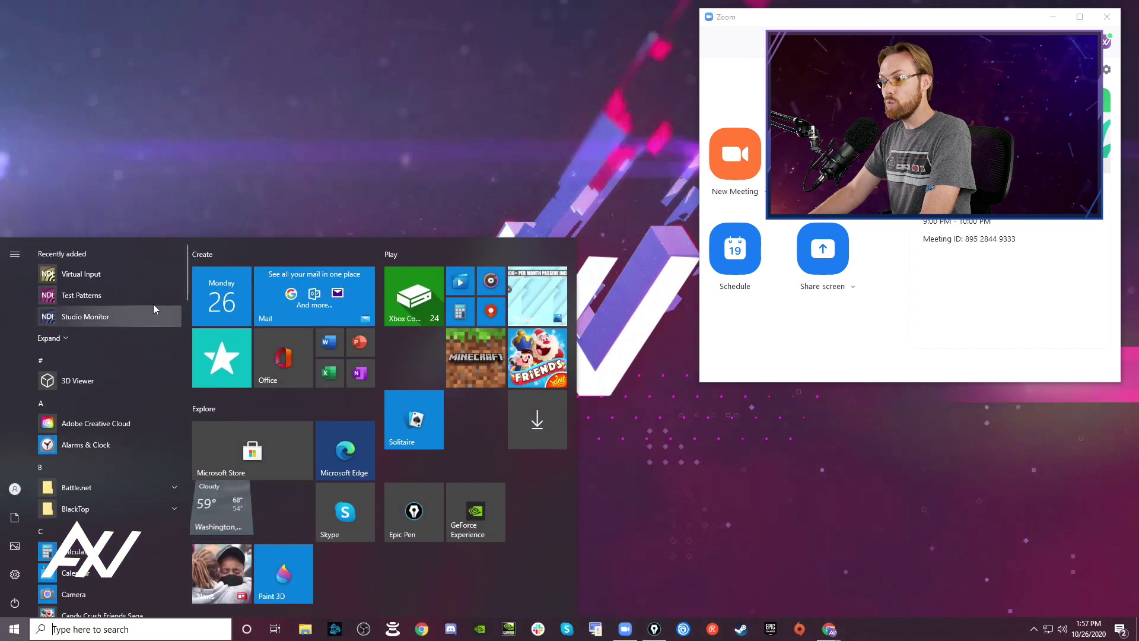
{"action": "mouse_move", "coordinate": [165, 277]}
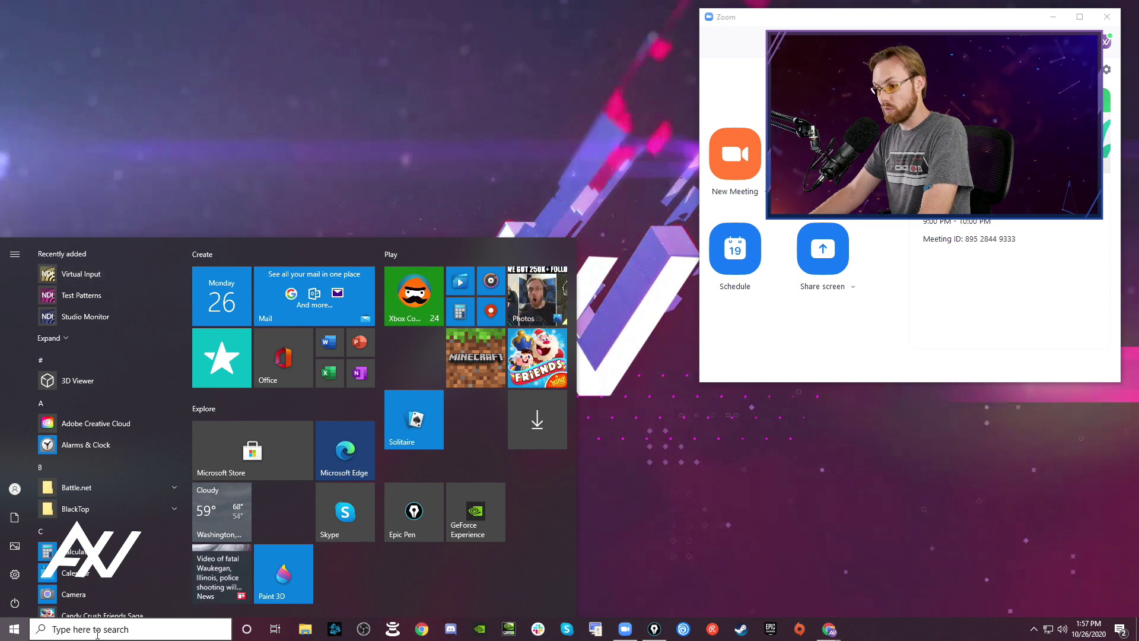
{"action": "mouse_move", "coordinate": [141, 280]}
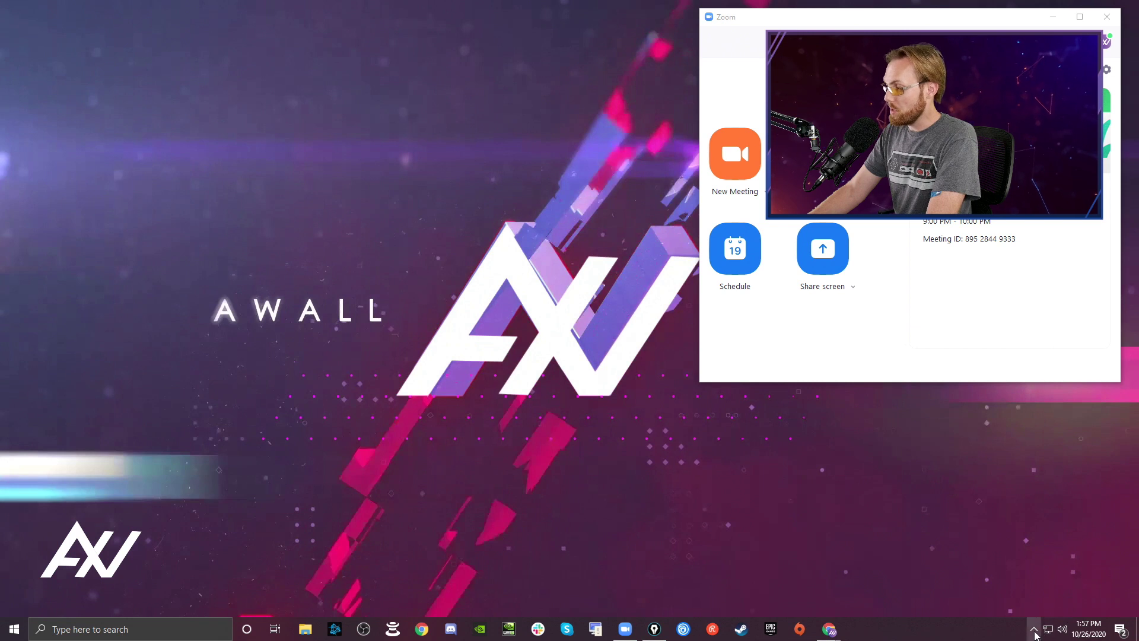
{"action": "left_click", "coordinate": [1033, 629]}
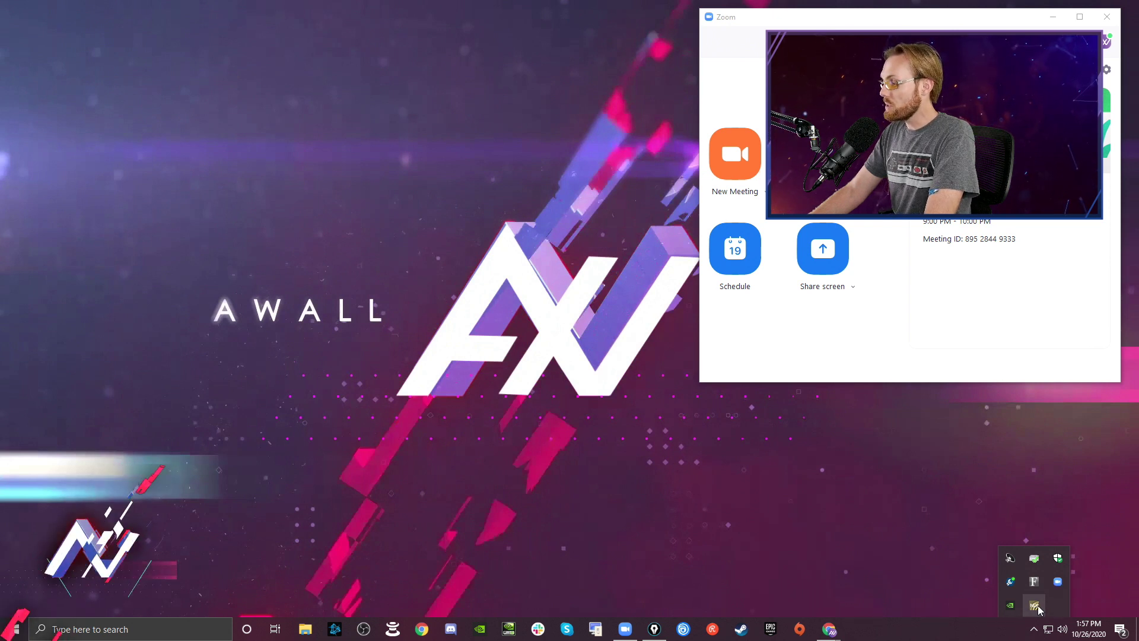
{"action": "right_click", "coordinate": [1034, 604]}
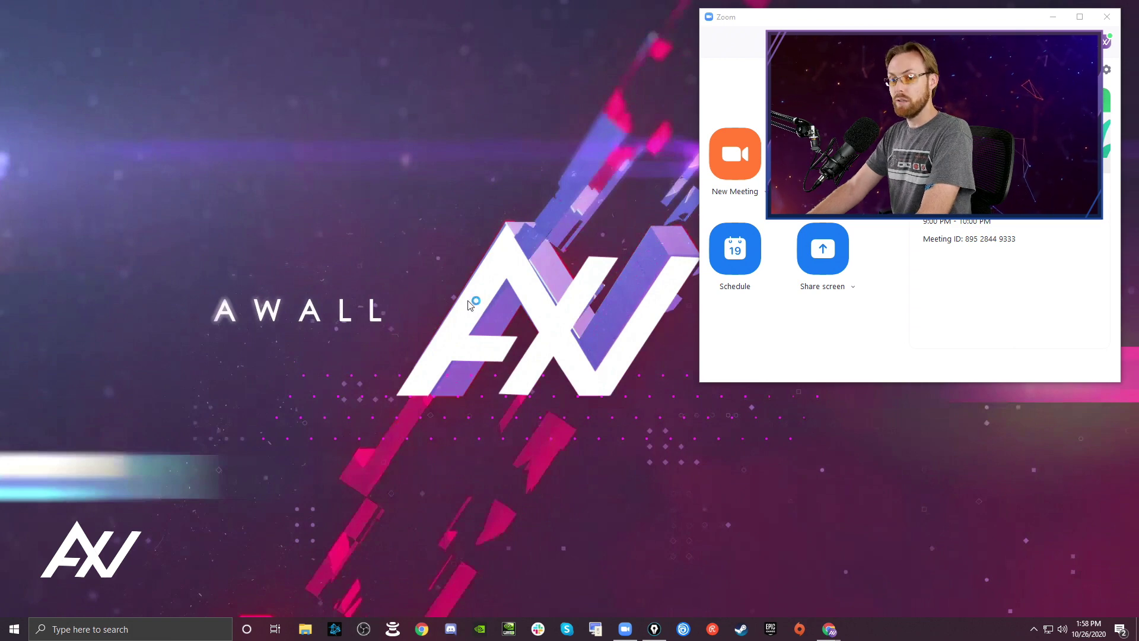
Turn on Main Output in OBS's NDI Output settings, keeping the name OBS, and confirm
{"action": "left_click", "coordinate": [595, 629]}
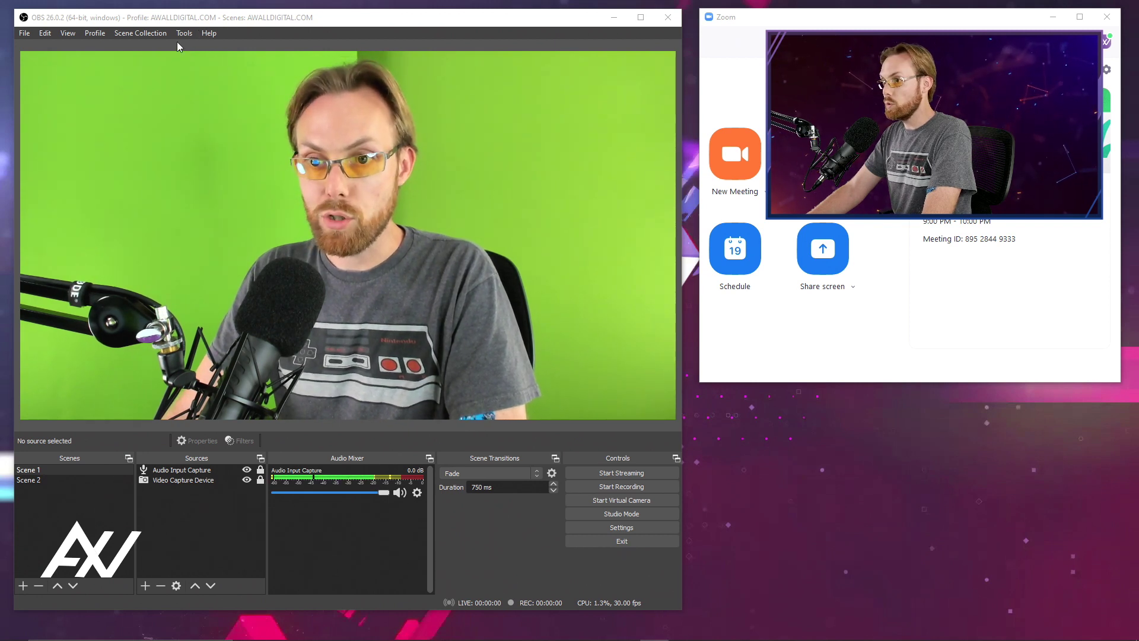
{"action": "left_click", "coordinate": [184, 33]}
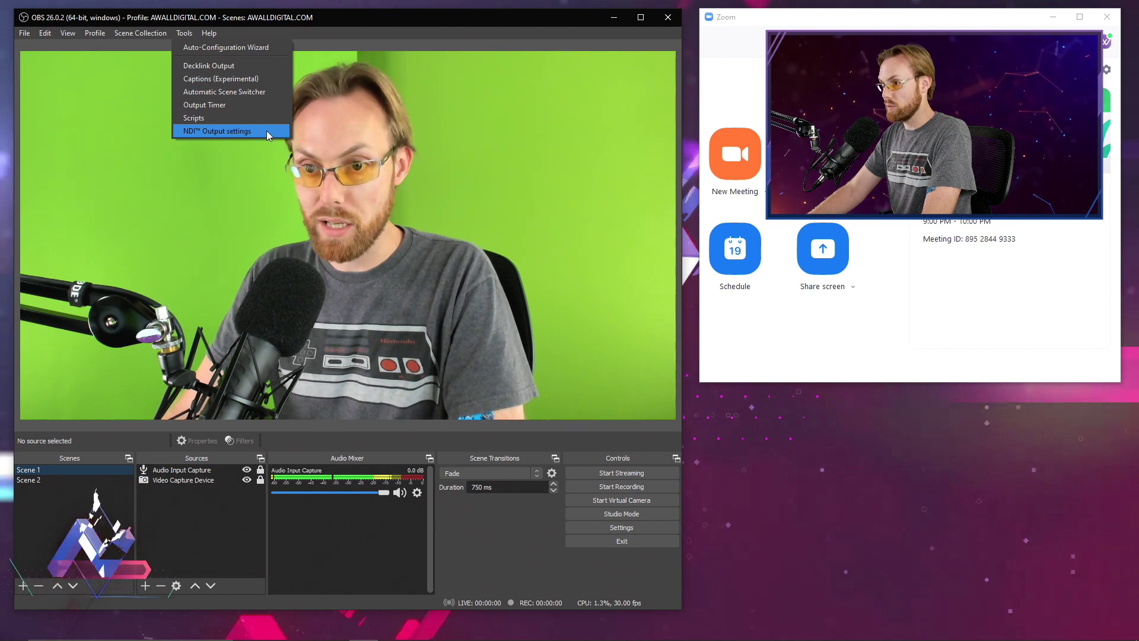
{"action": "left_click", "coordinate": [216, 131]}
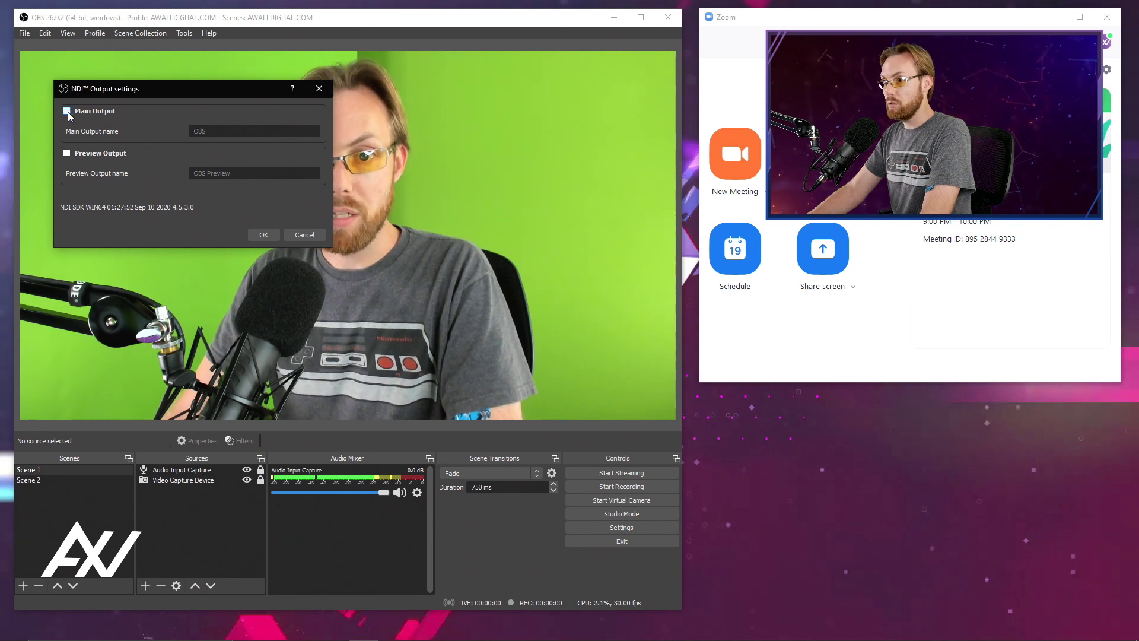
{"action": "left_click", "coordinate": [66, 110]}
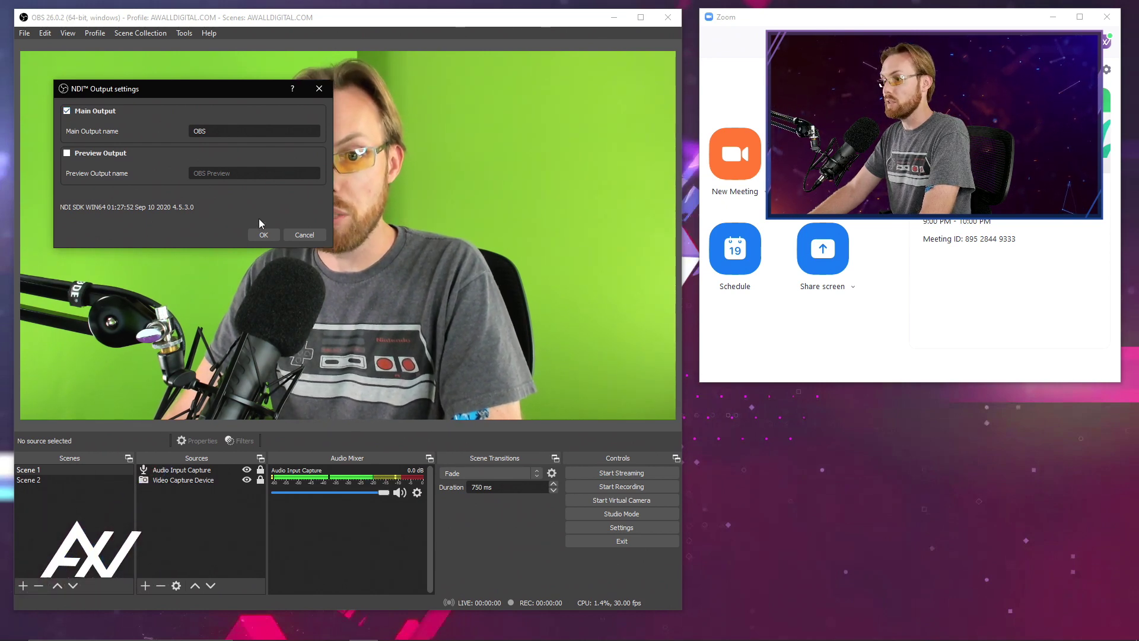
{"action": "left_click", "coordinate": [264, 235]}
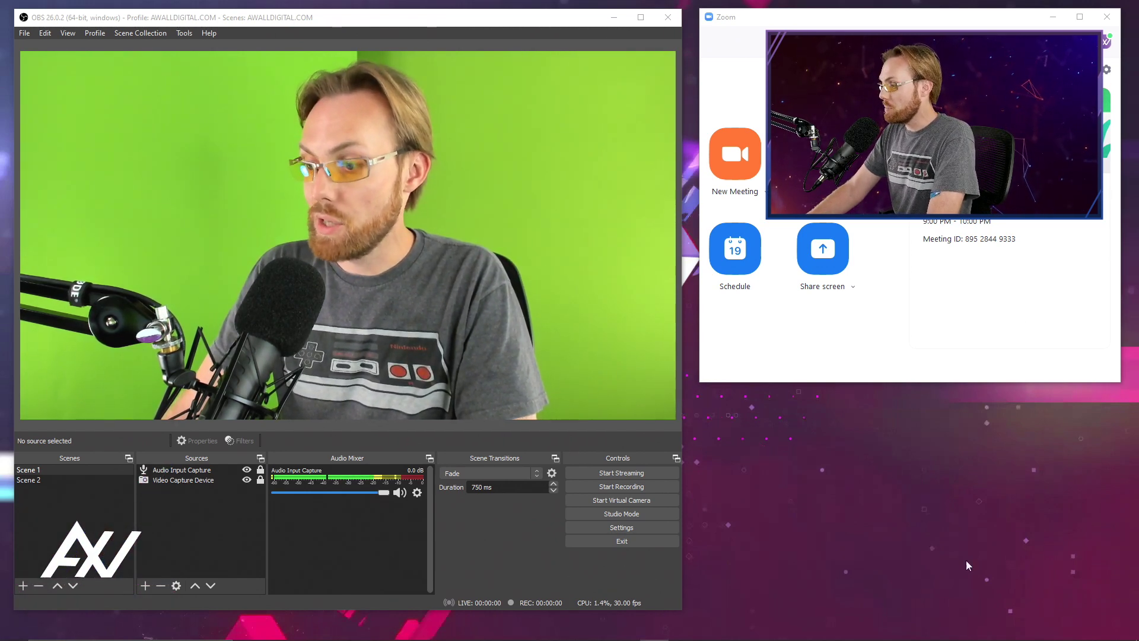
Select the OBS source from the NDI Virtual Input tray icon's menu
{"action": "left_click", "coordinate": [1033, 629]}
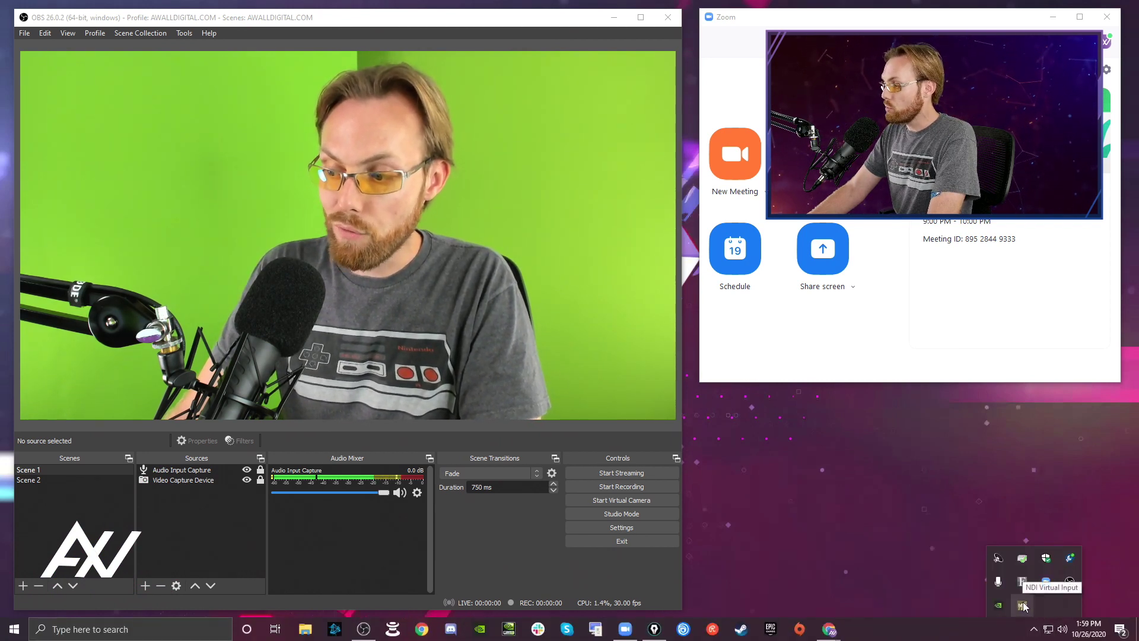
{"action": "left_click", "coordinate": [1022, 604]}
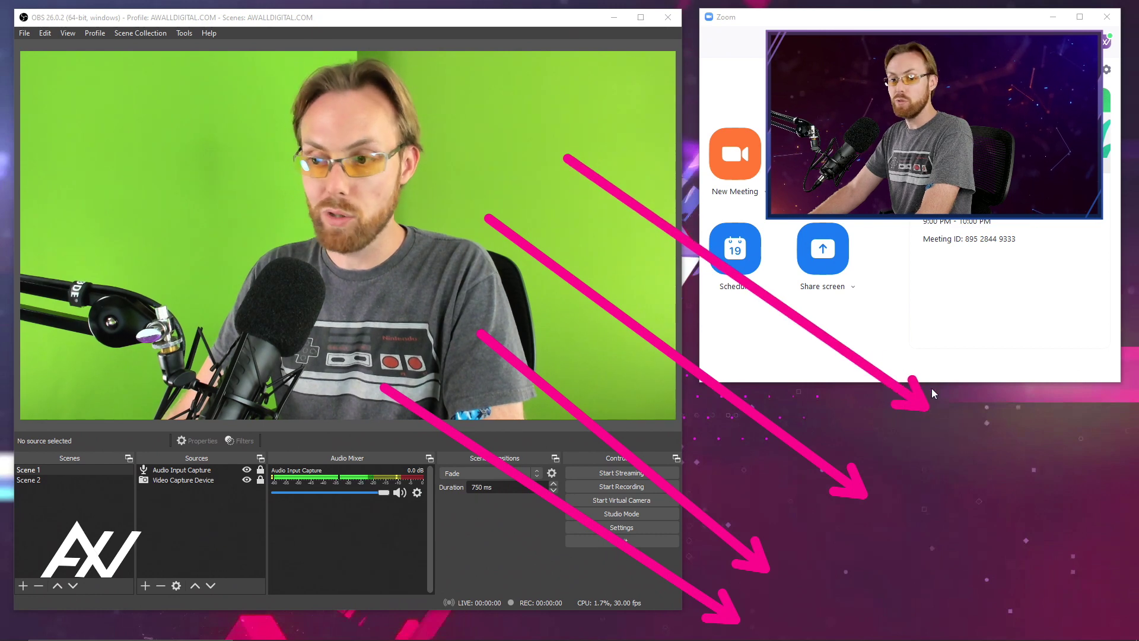
{"action": "mouse_move", "coordinate": [975, 360]}
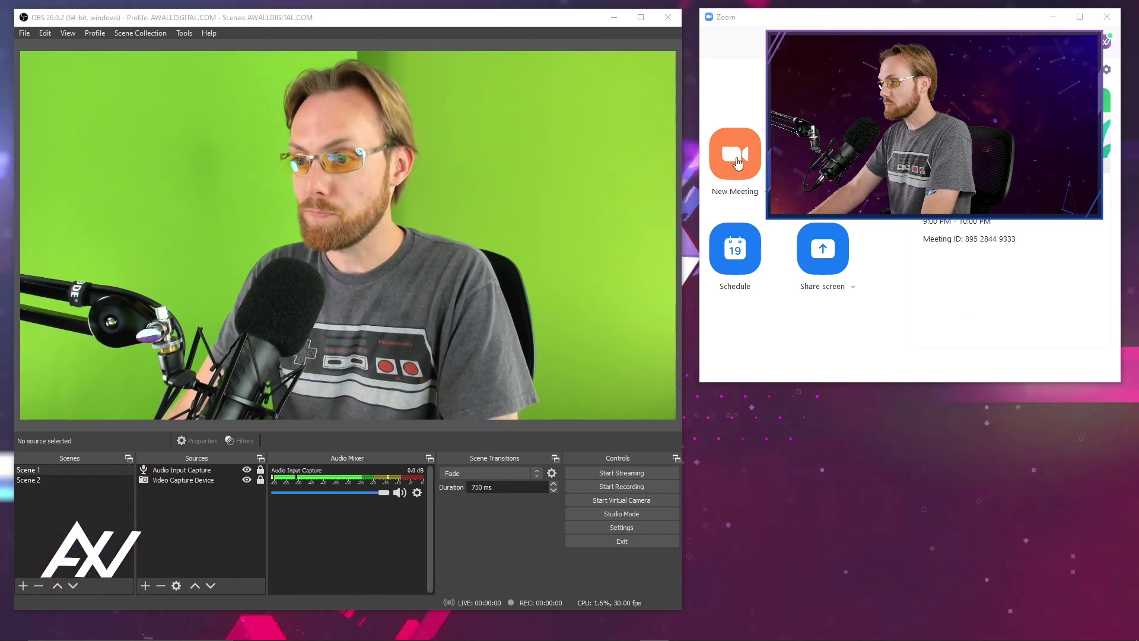
Start a new Zoom meeting joined with computer audio, toggling the microphone muted then unmuted
{"action": "left_click", "coordinate": [734, 153]}
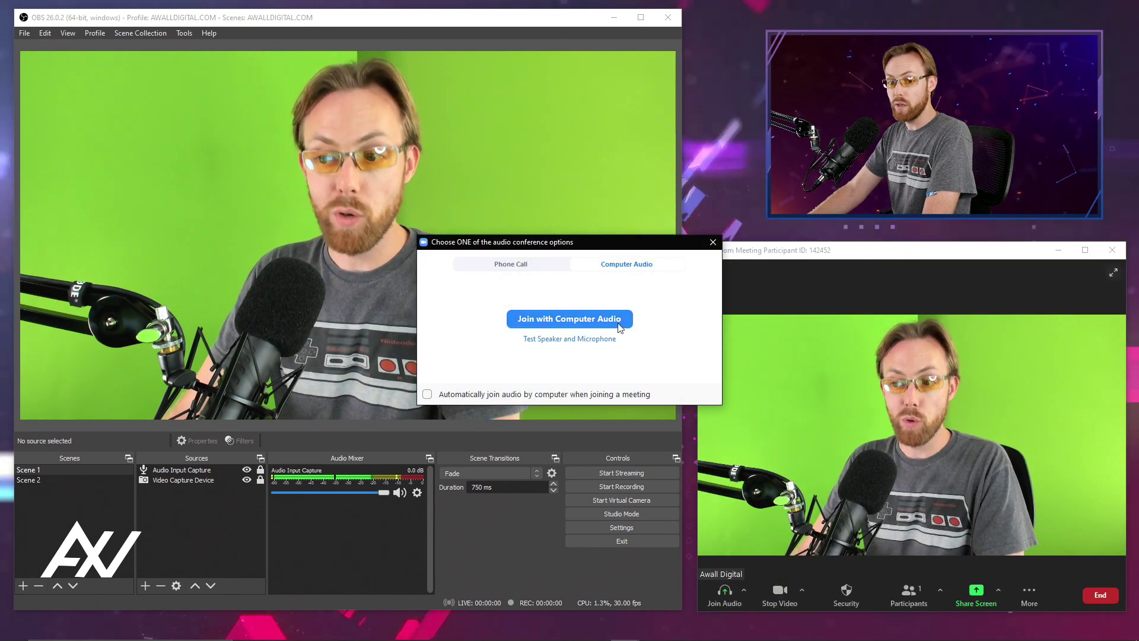
{"action": "left_click", "coordinate": [569, 318]}
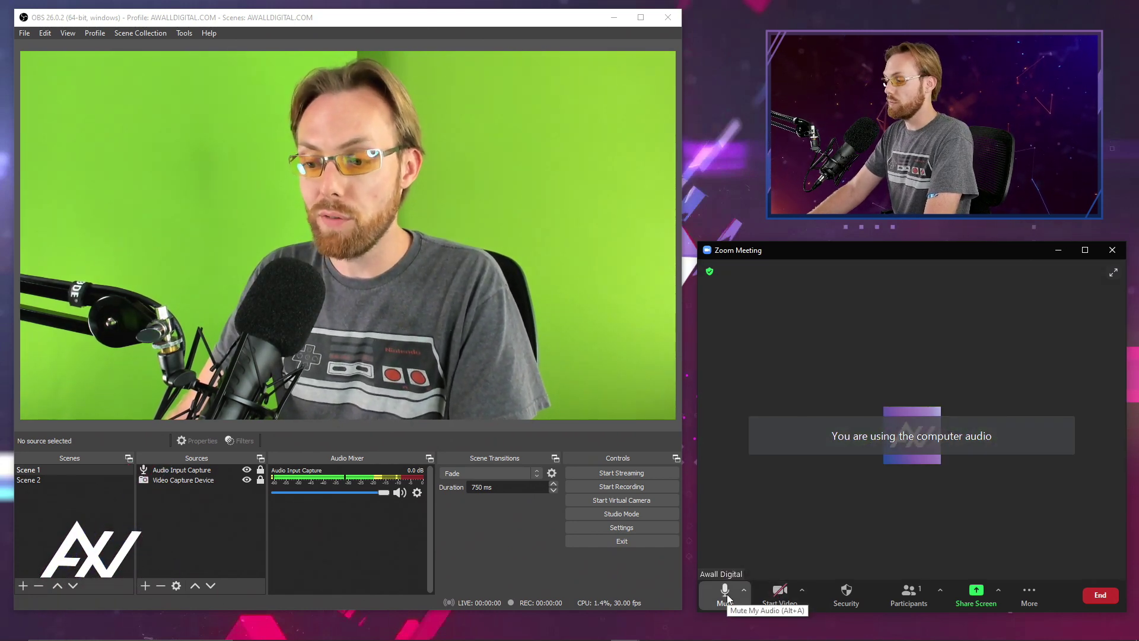
{"action": "left_click", "coordinate": [724, 594]}
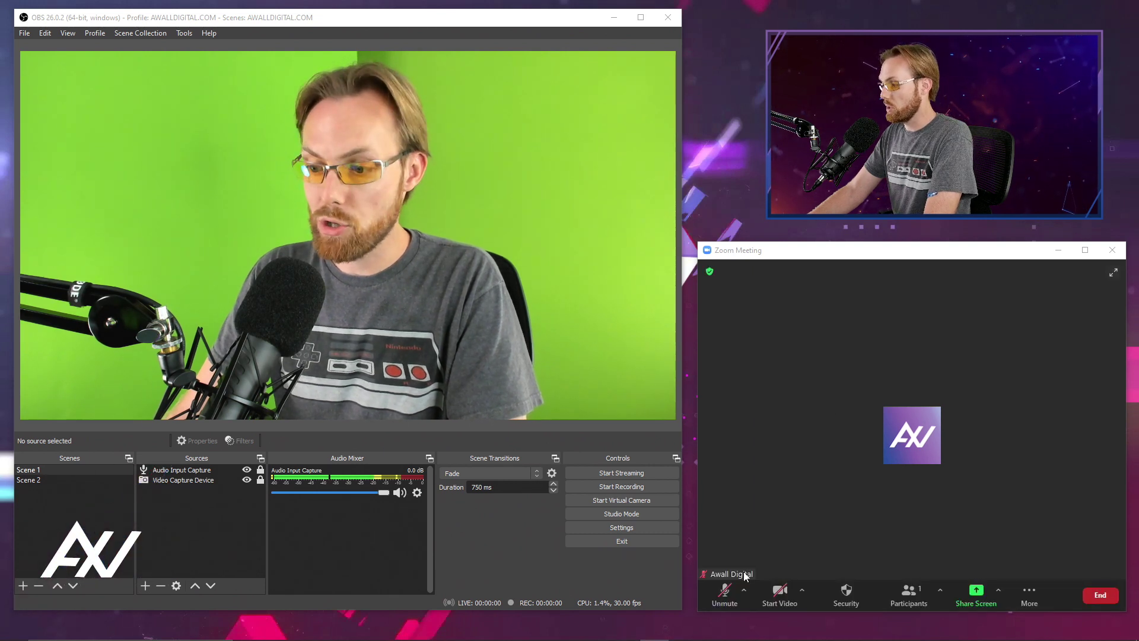
{"action": "left_click", "coordinate": [745, 590]}
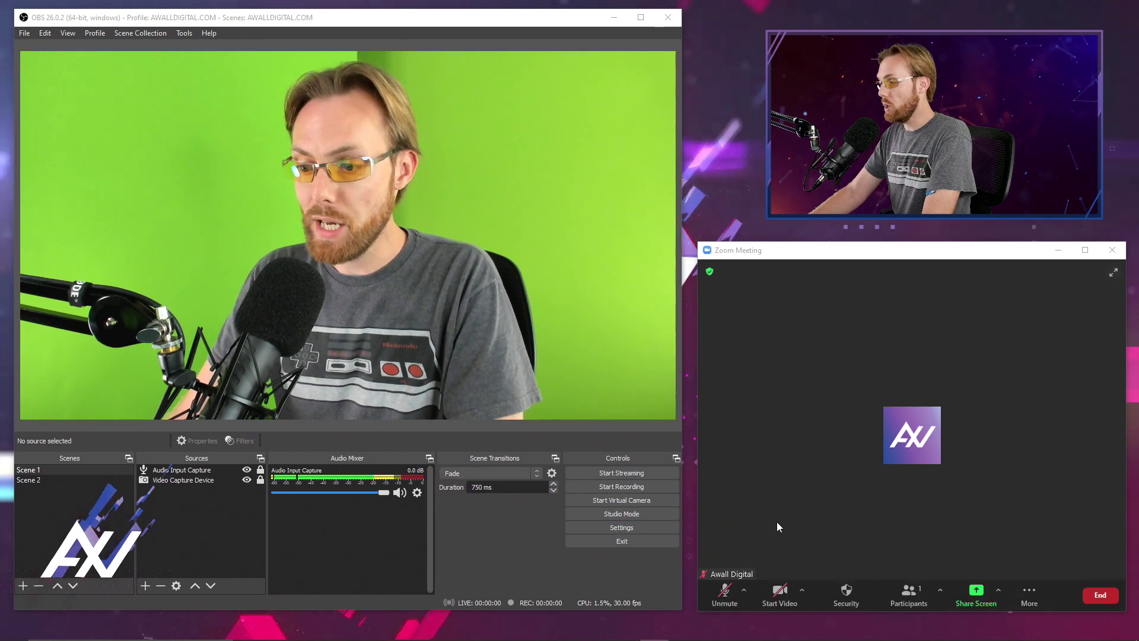
{"action": "left_click", "coordinate": [724, 594]}
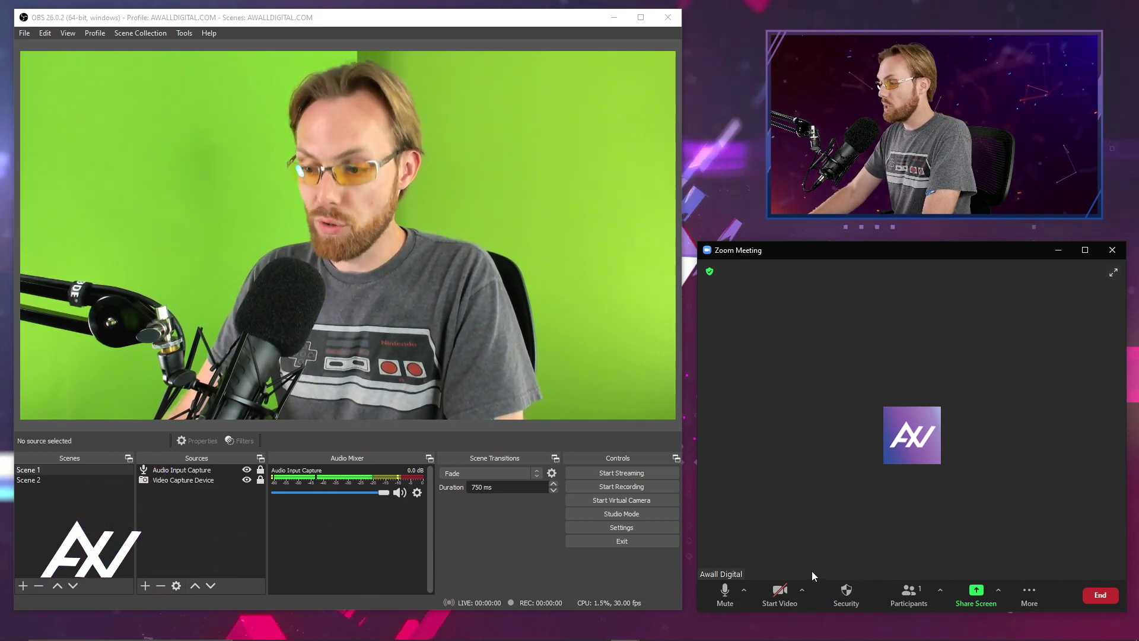
{"action": "left_click", "coordinate": [803, 590]}
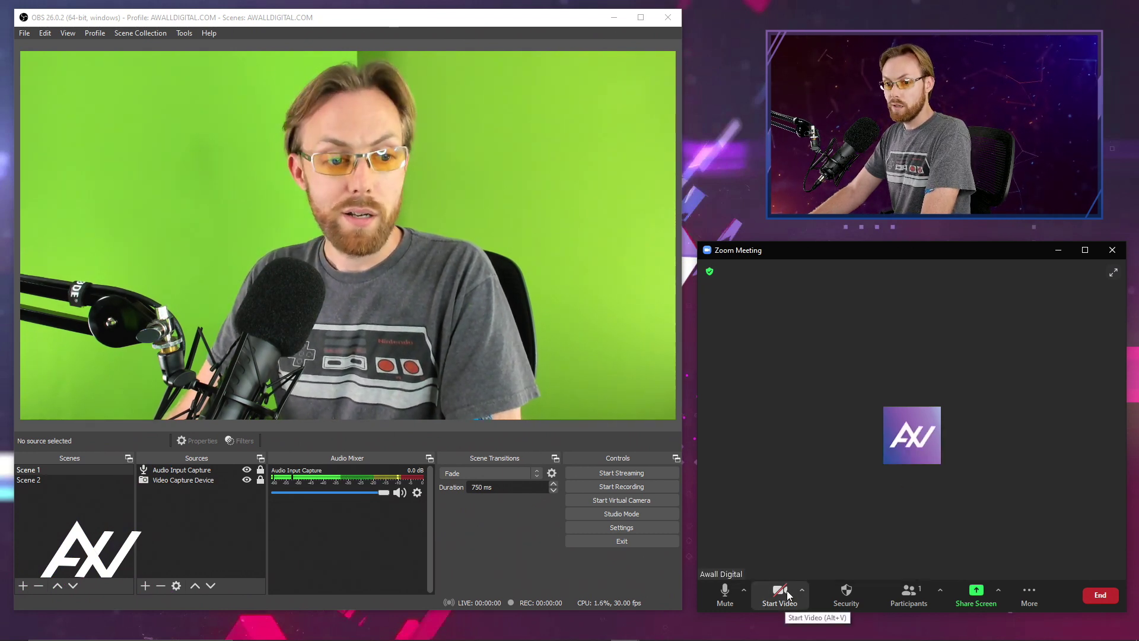
Start Zoom video and verify it follows OBS by switching to Scene 2 and back to Scene 1
{"action": "left_click", "coordinate": [778, 594]}
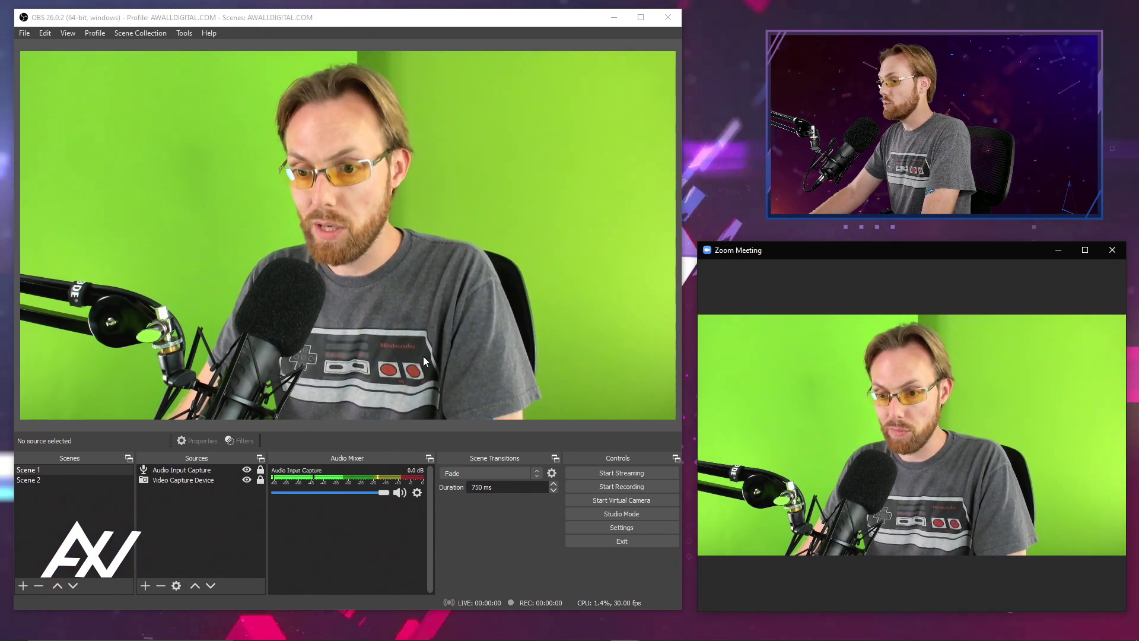
{"action": "left_click", "coordinate": [28, 480]}
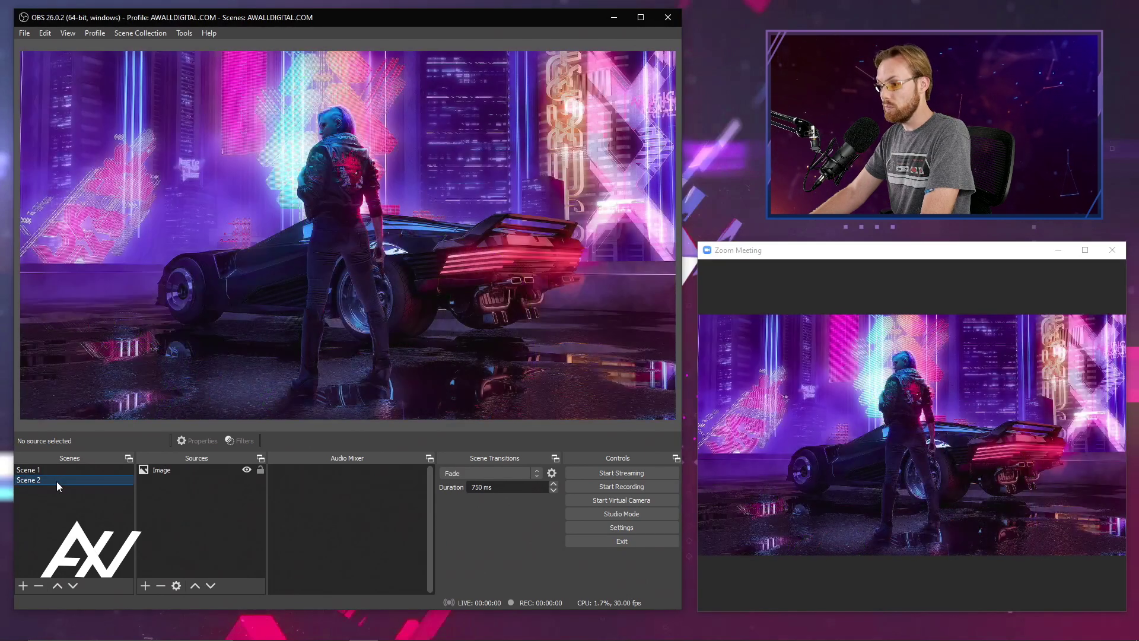
{"action": "left_click", "coordinate": [28, 470]}
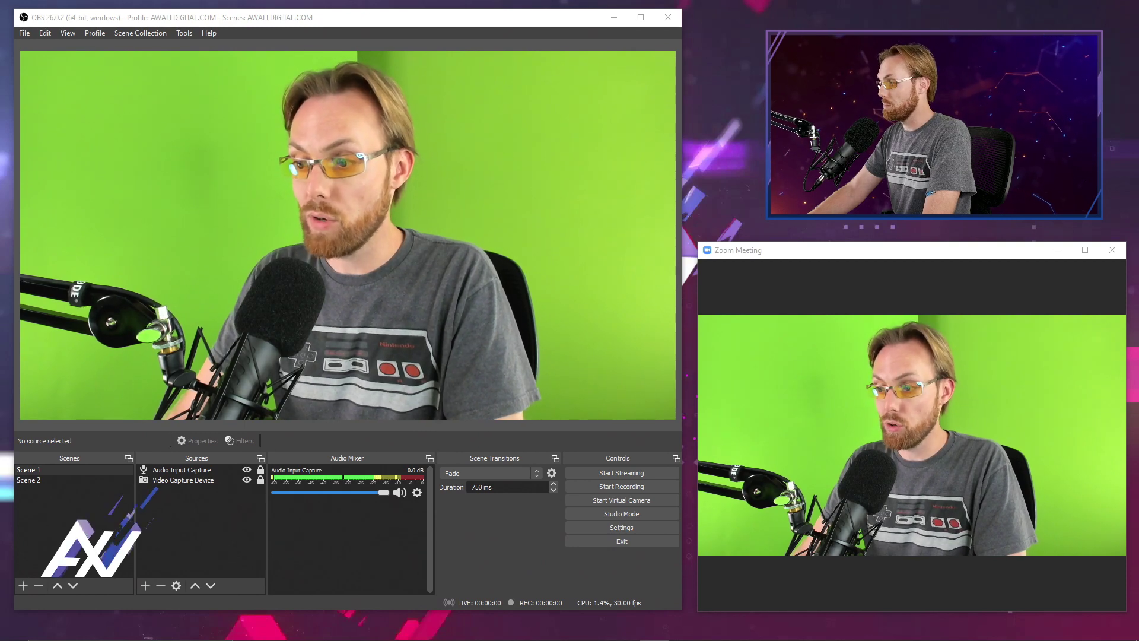
Choose Line (NewTek NDI Audio) as the Zoom meeting microphone from the Mute arrow menu
{"action": "left_click", "coordinate": [747, 590]}
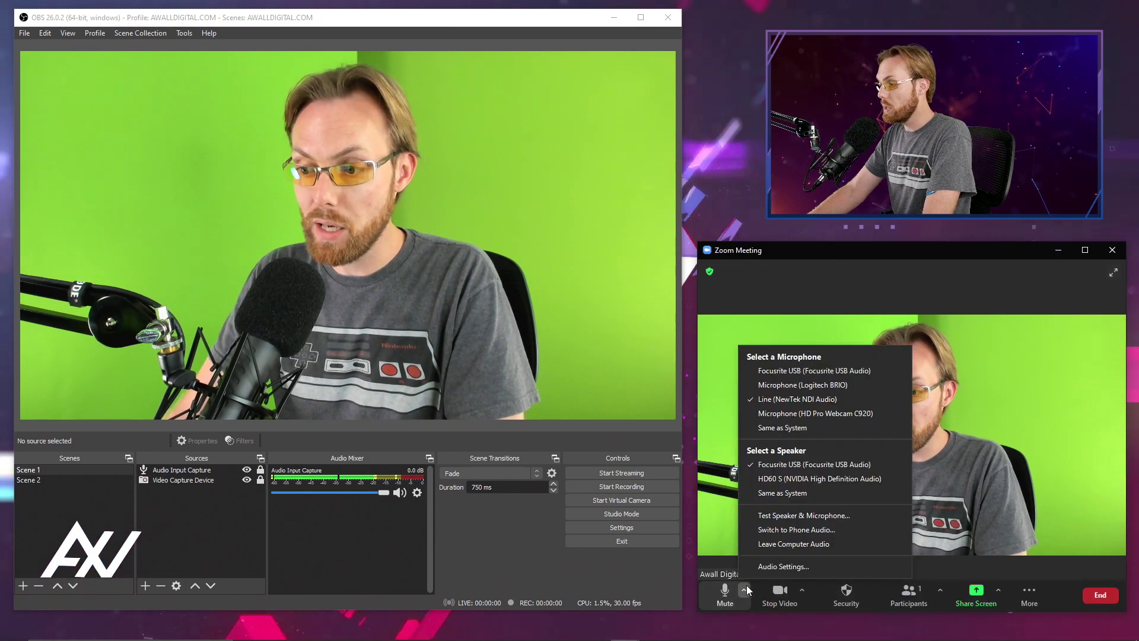
{"action": "left_click", "coordinate": [802, 590]}
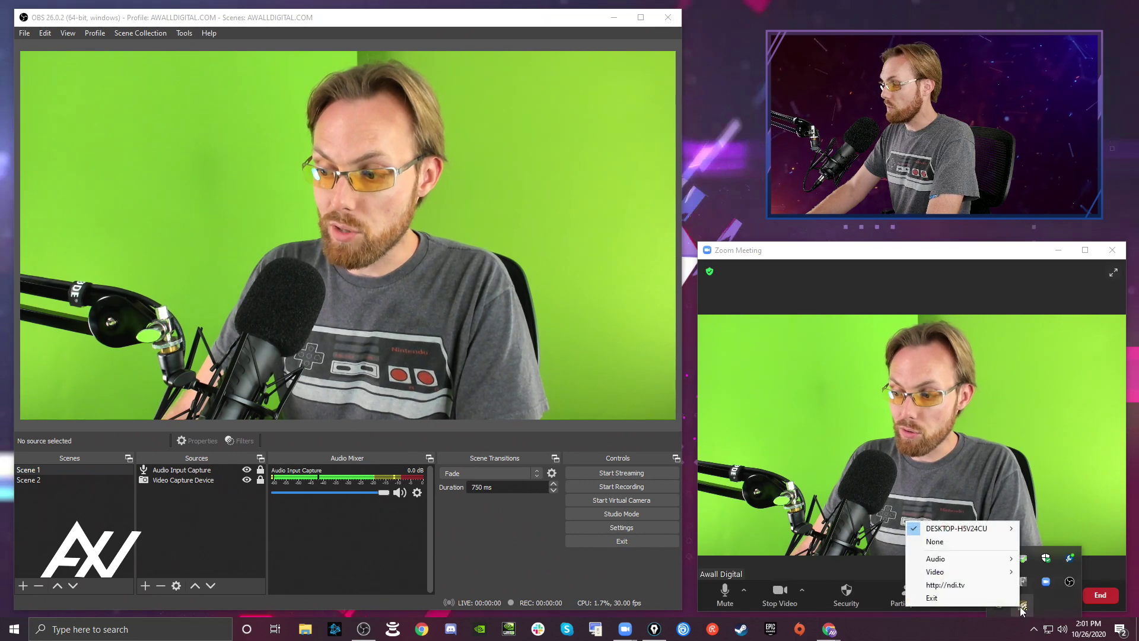
{"action": "mouse_move", "coordinate": [959, 528]}
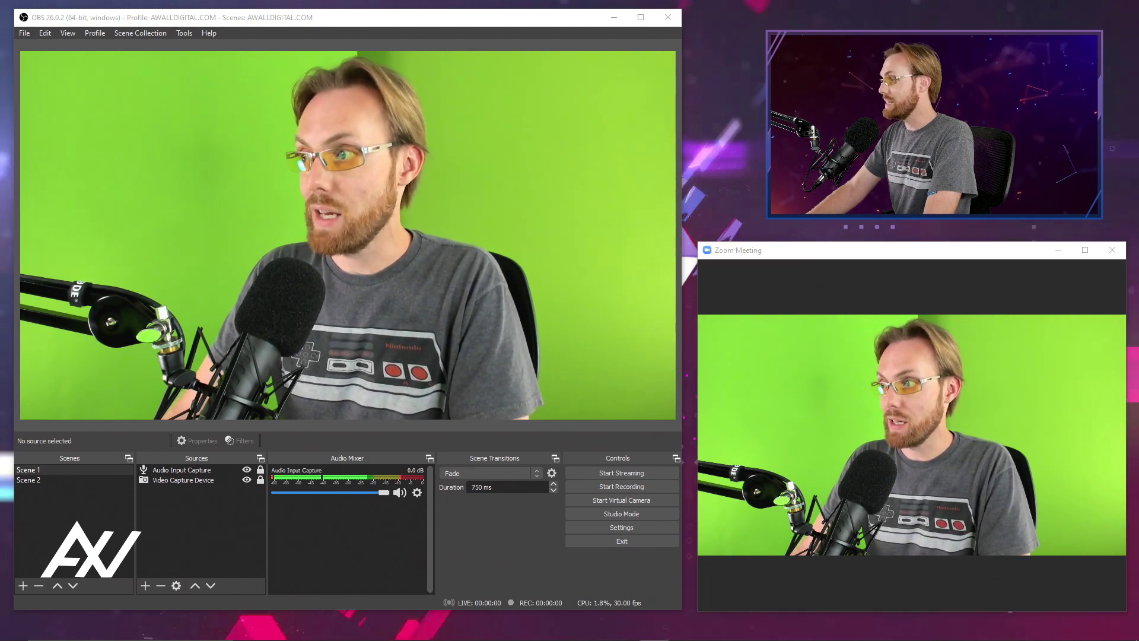
{"action": "left_click", "coordinate": [747, 589]}
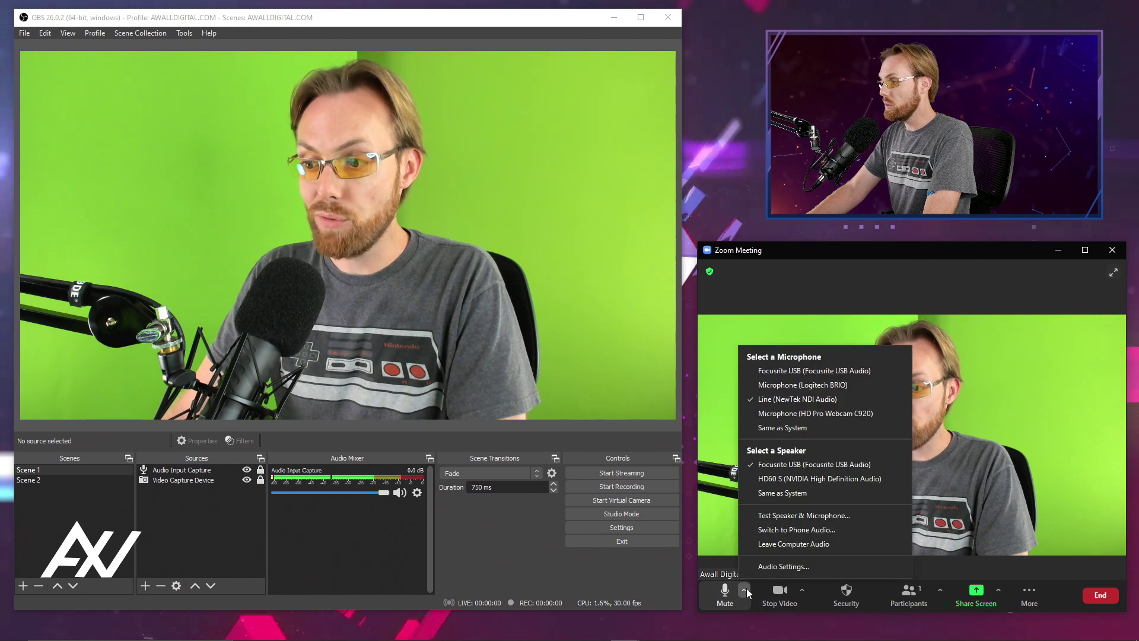
{"action": "left_click", "coordinate": [802, 590]}
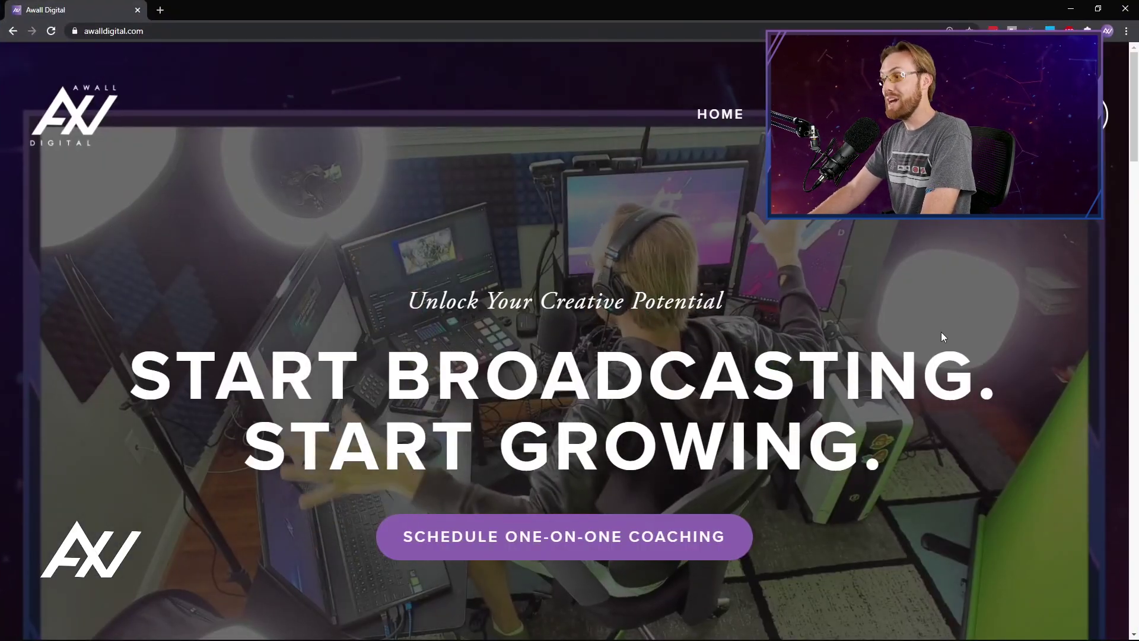
{"action": "scroll", "scroll_direction": "down", "scroll_amount": 3}
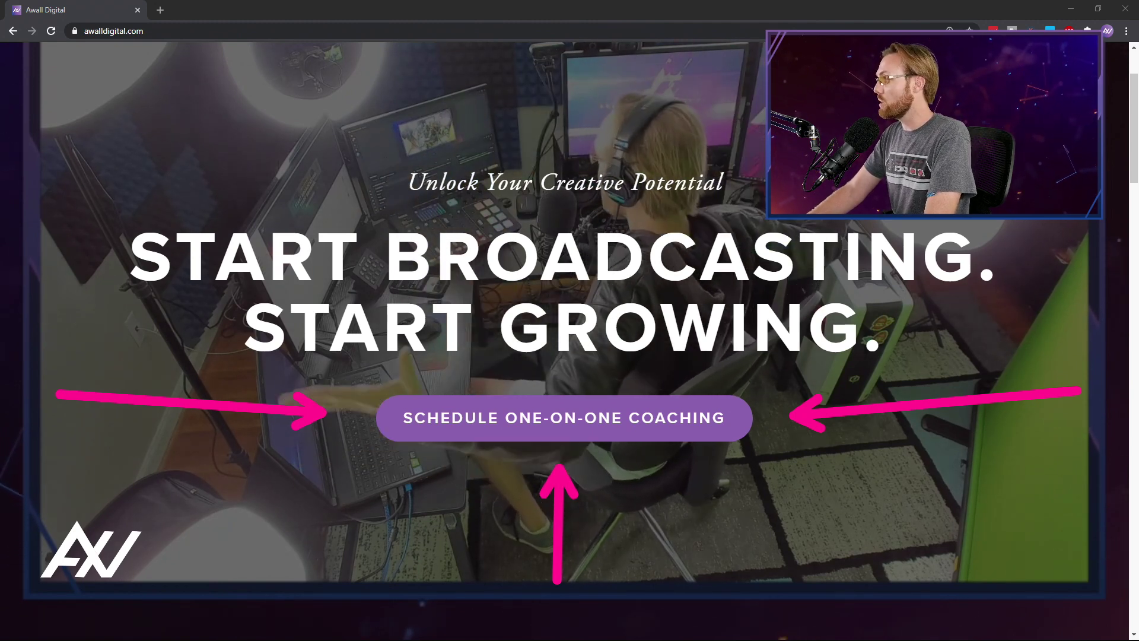
{"action": "left_click", "coordinate": [564, 418]}
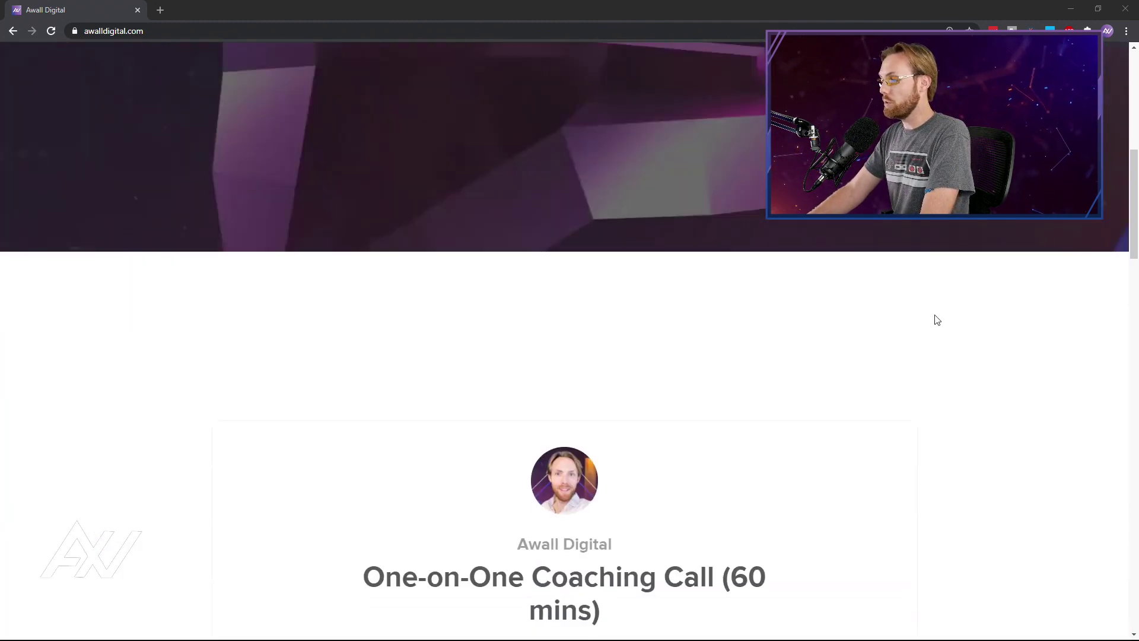
{"action": "scroll", "scroll_direction": "down", "scroll_amount": 3}
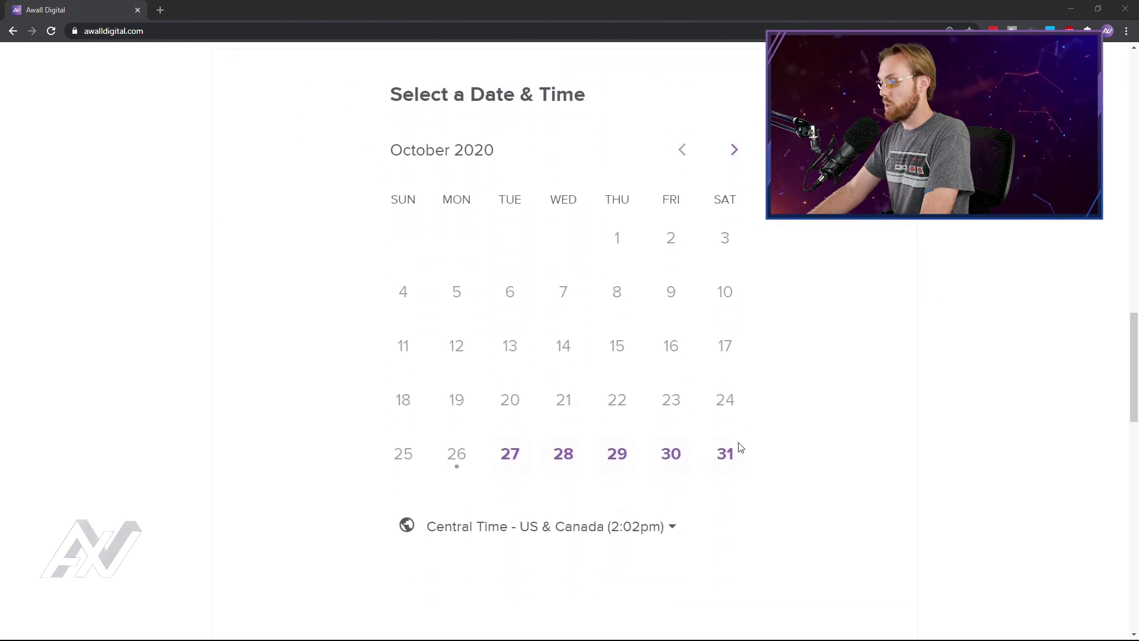
{"action": "left_click", "coordinate": [724, 453]}
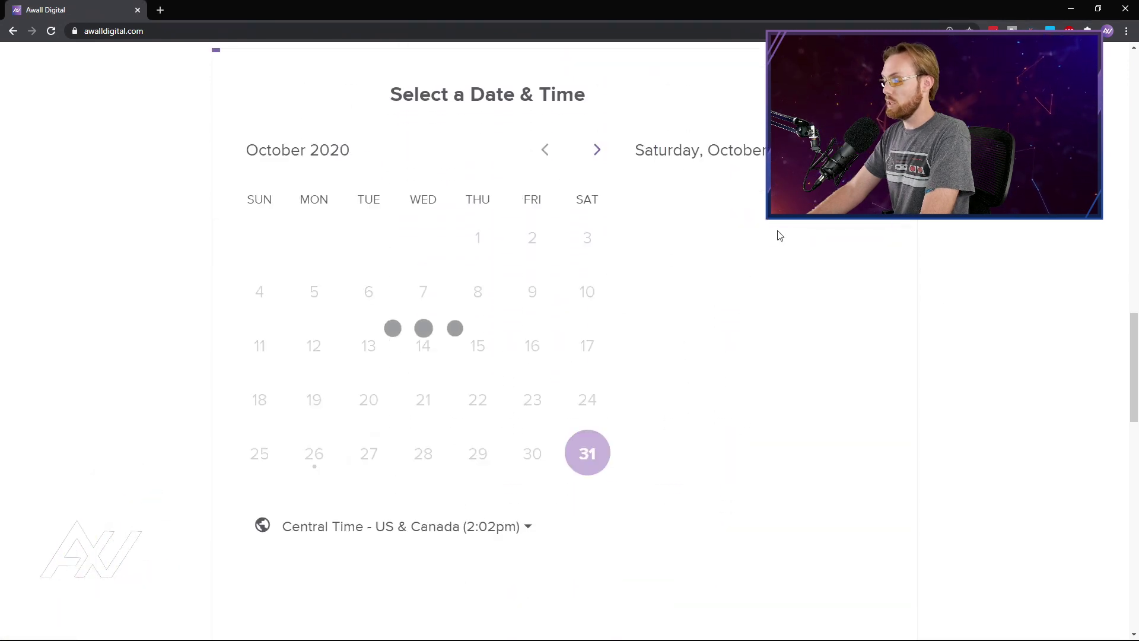
{"action": "left_click", "coordinate": [588, 452]}
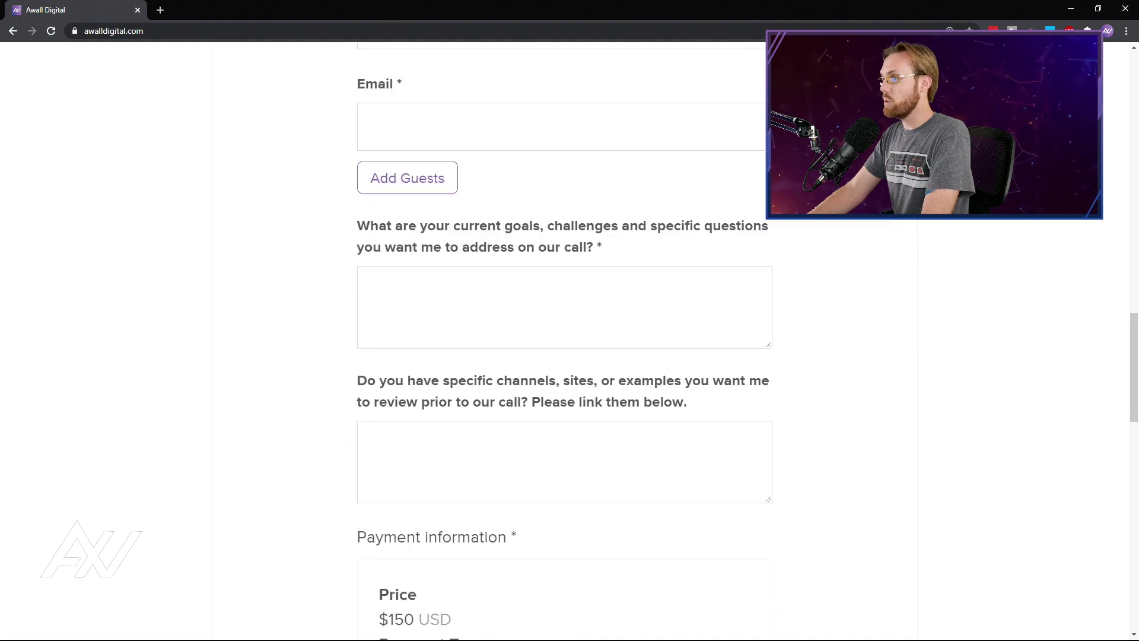
{"action": "scroll", "scroll_direction": "up", "scroll_amount": 3}
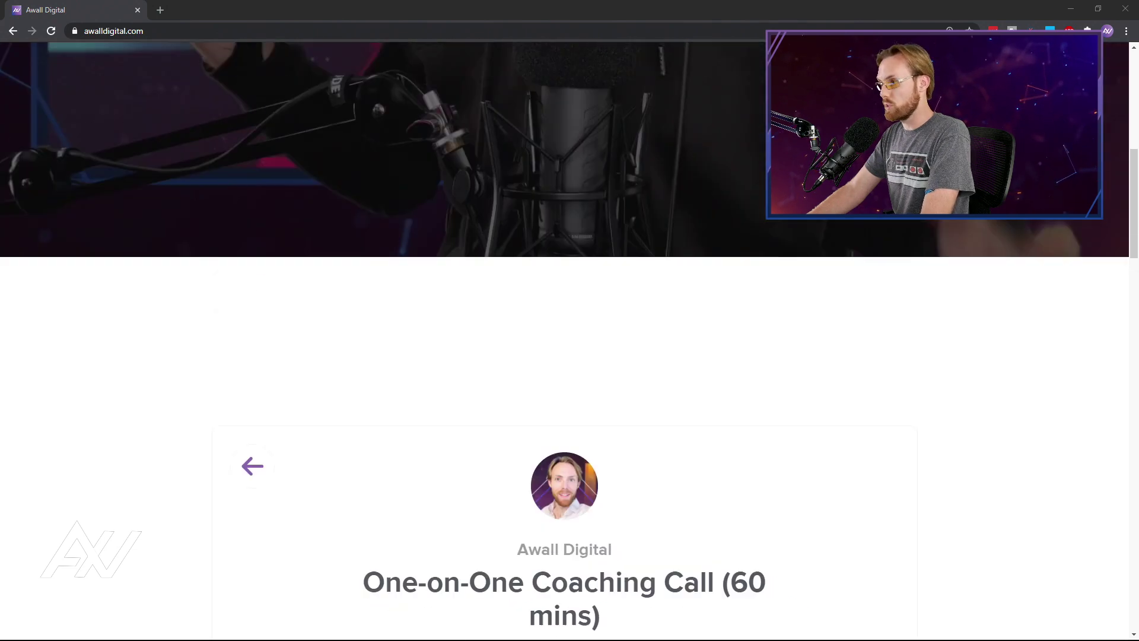
{"action": "left_click", "coordinate": [251, 465]}
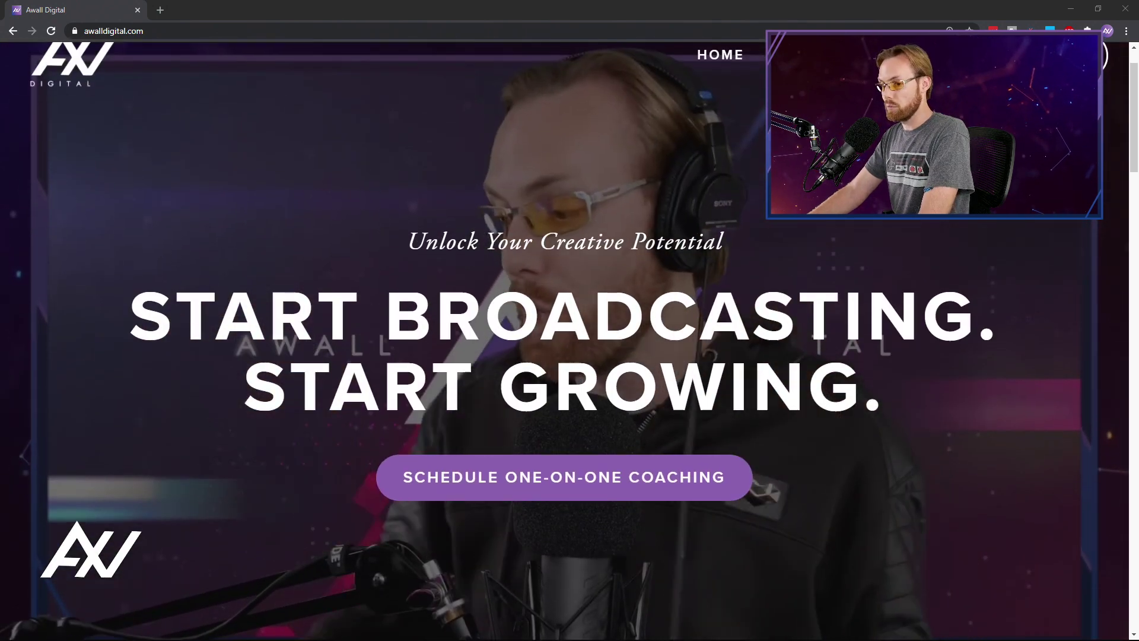